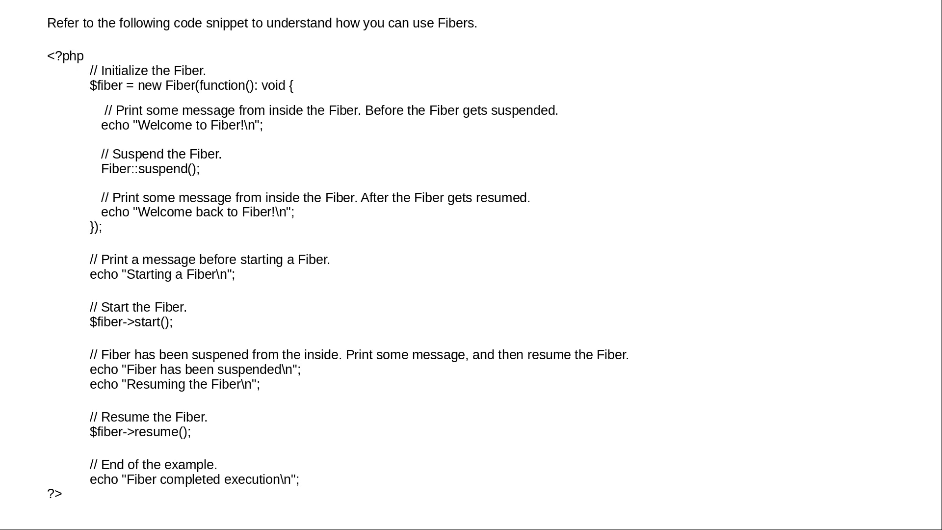
mouse_move(375, 24)
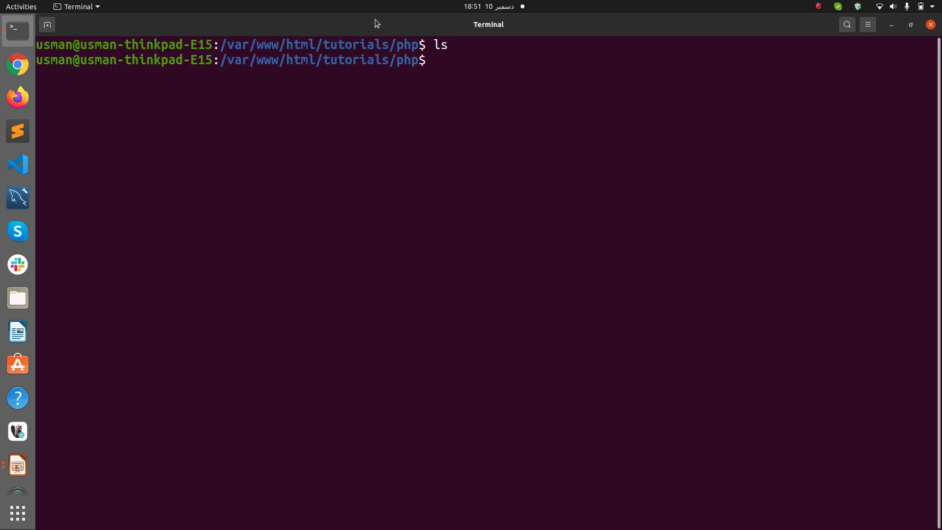
Step: Create a fibers folder with sudo mkdir and give it 777 permissions recursively
type("sudo")
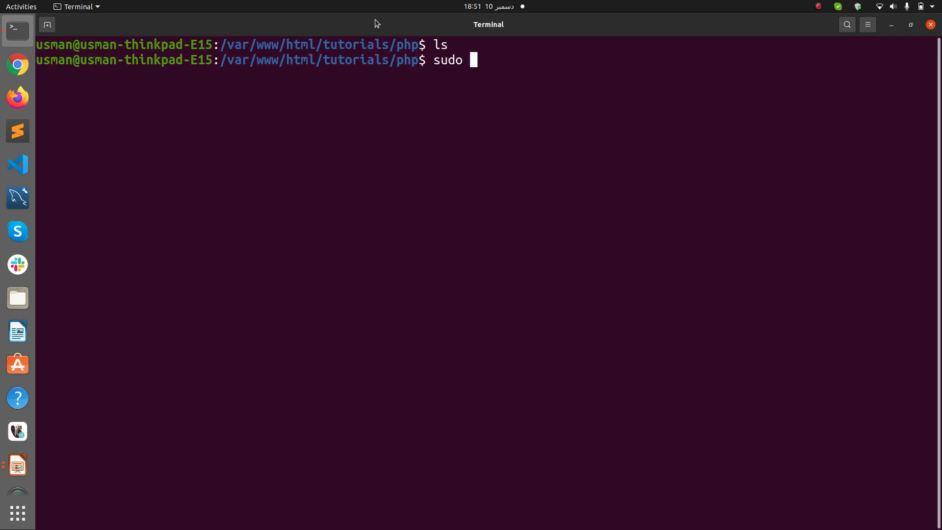
type("mkdir fibers")
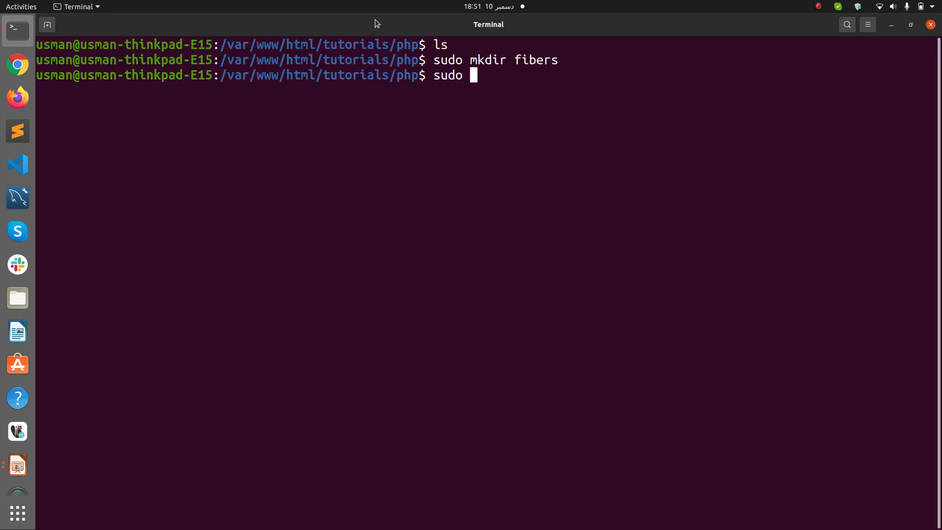
type("chmod -R7")
type("su")
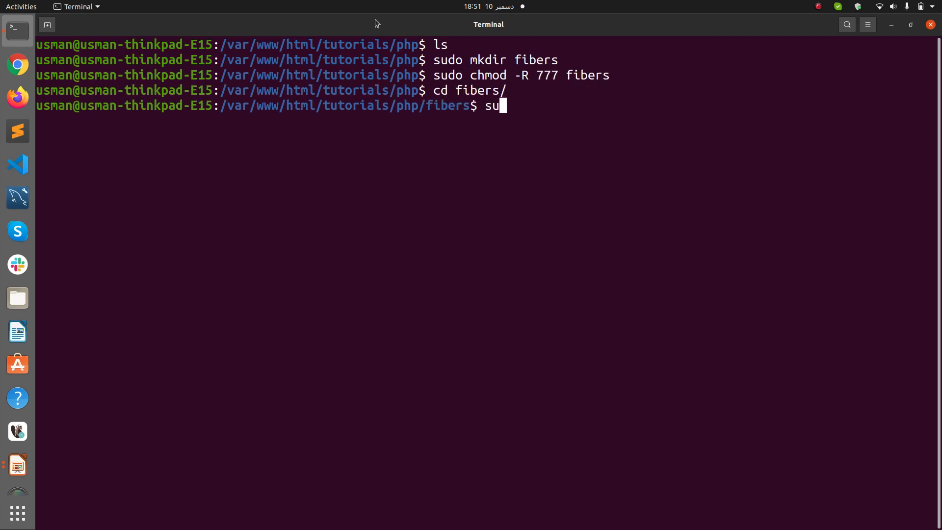
Step: Enter the fibers folder and open fibers.php in Sublime Text with subl
type("bl")
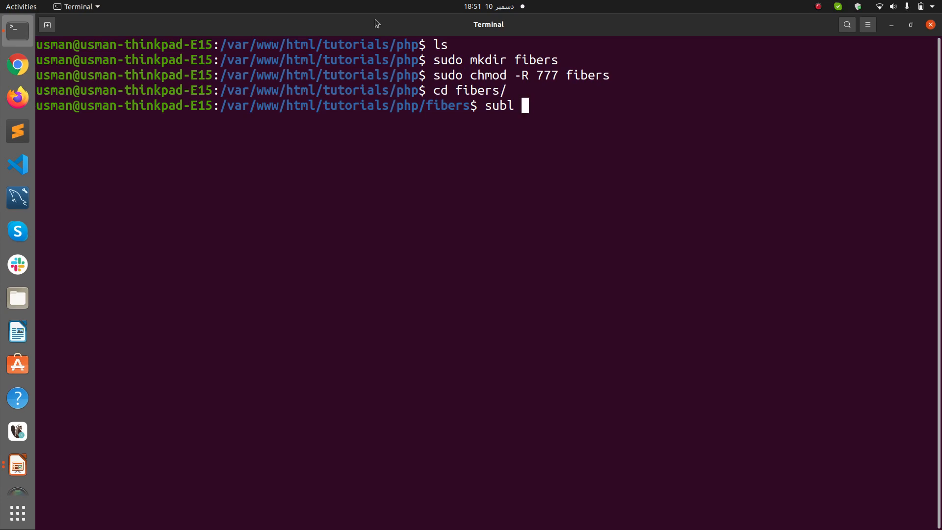
type("index.")
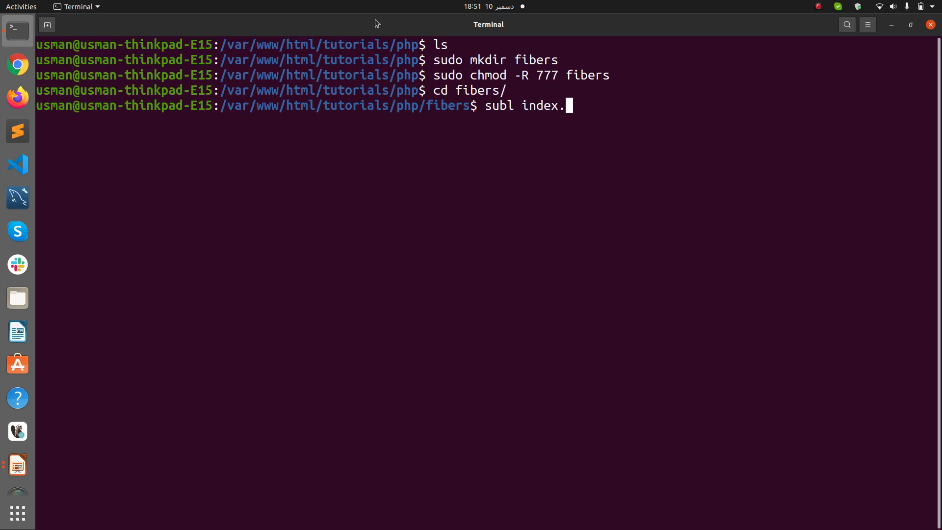
type("ph")
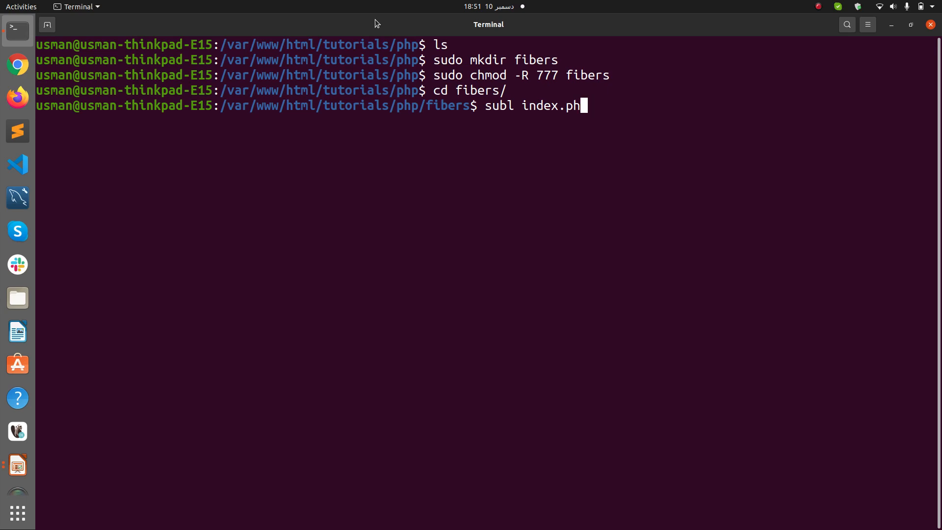
type("fibers.php")
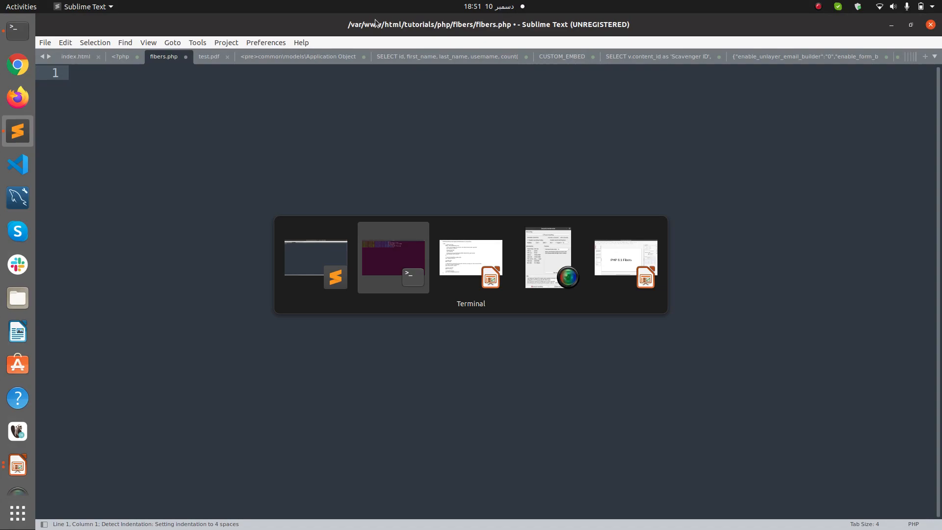
Step: Start the file with <?php and the comment '// Initialize the Fiber:'
type("<?php")
type("//")
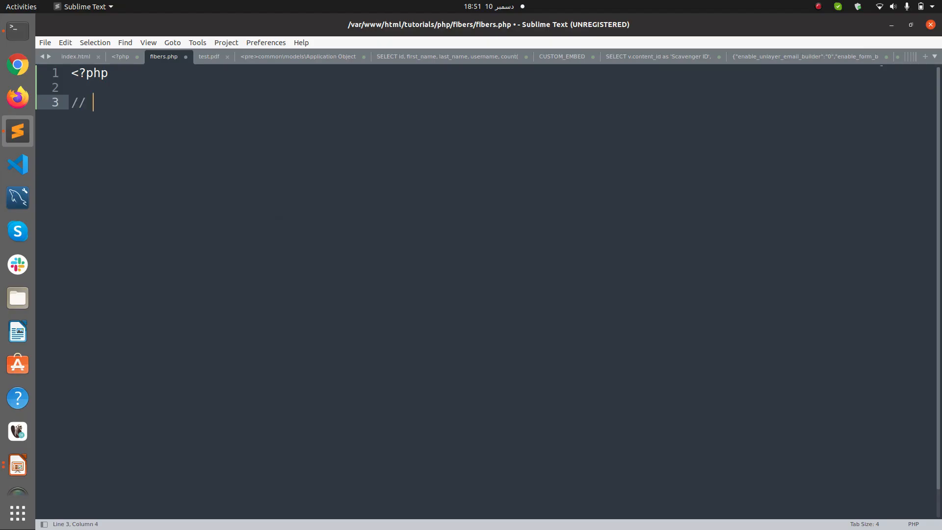
type("Initiali")
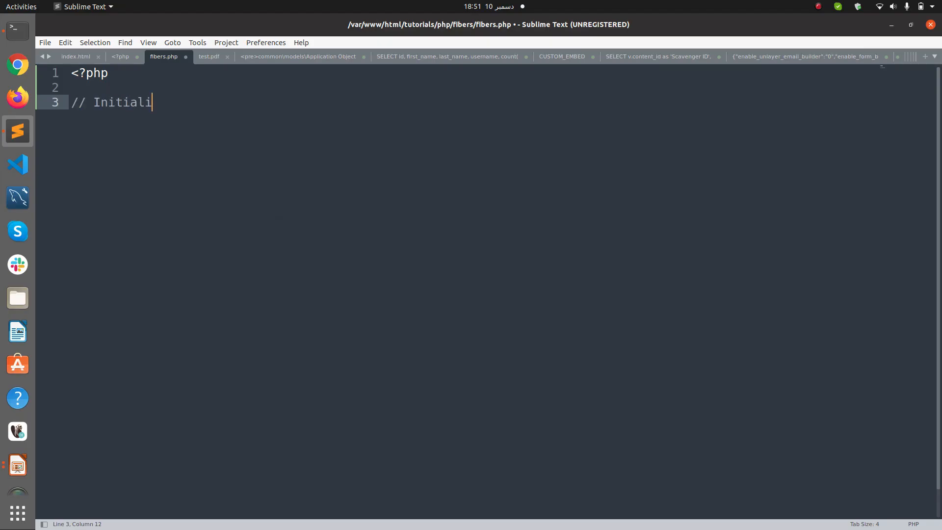
type("ze the")
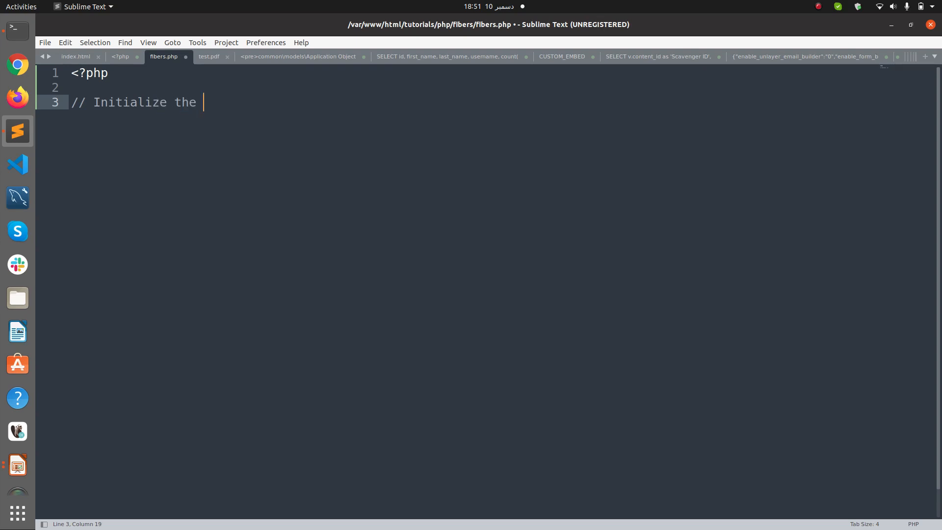
type("Fiber:")
type("$f")
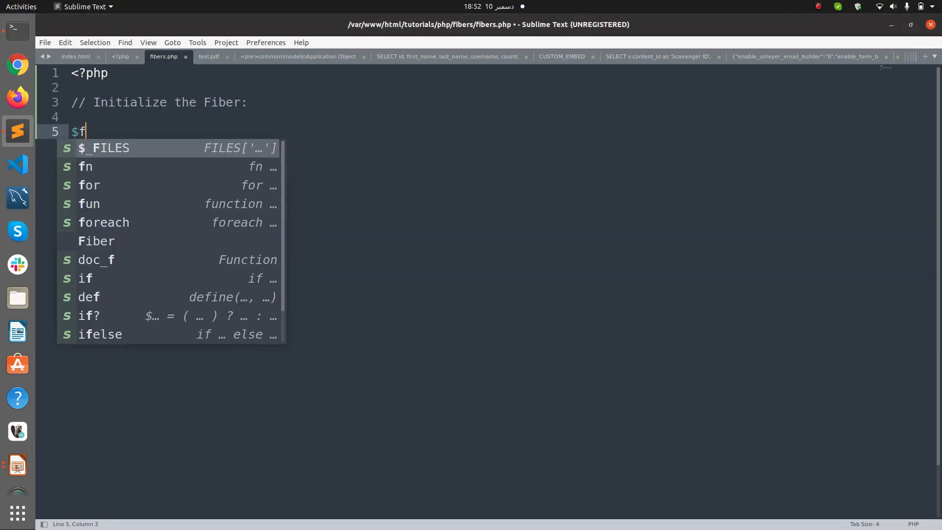
Step: Write $fiber = new Fiber(function():void{ }); and begin an echo in its body
type("i")
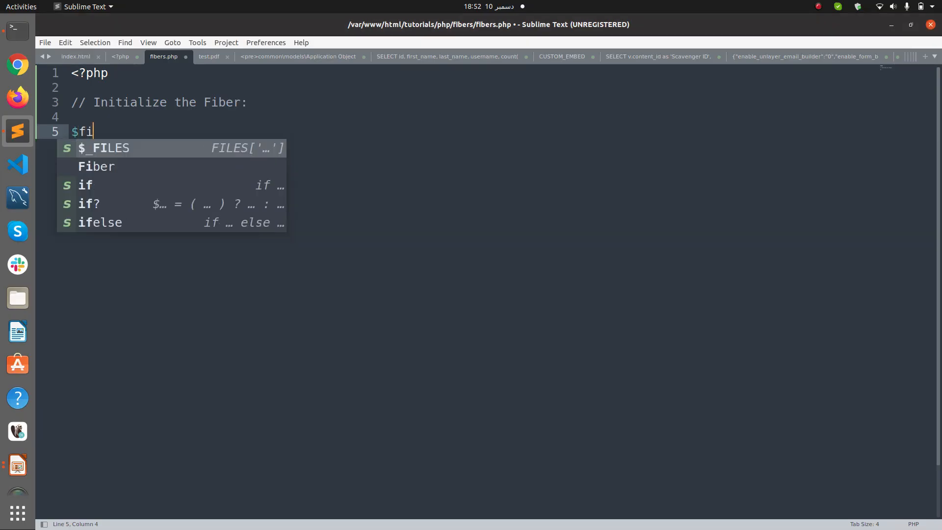
type("ber =")
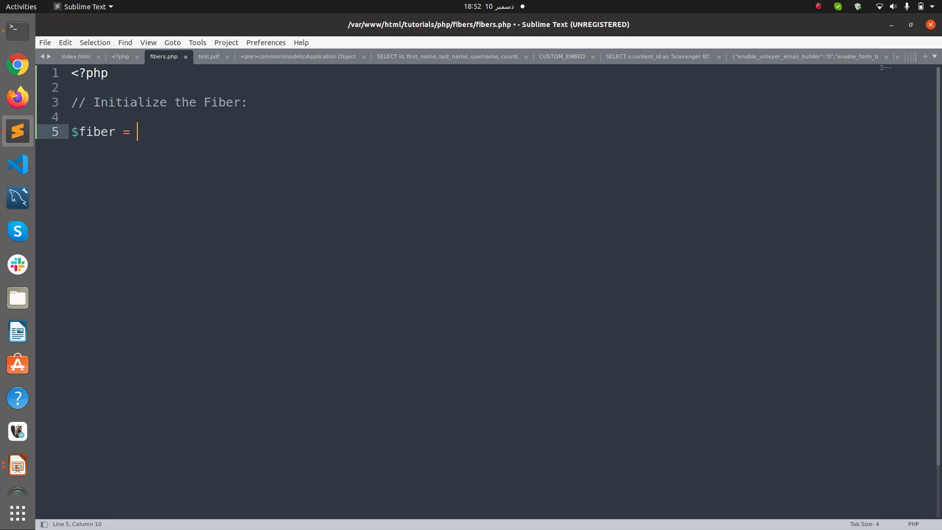
type("new")
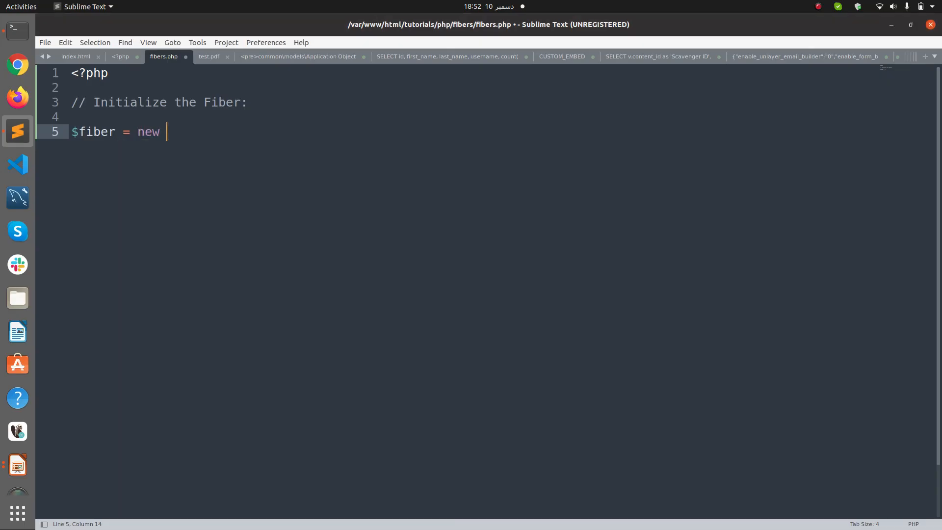
type("Fiber(")
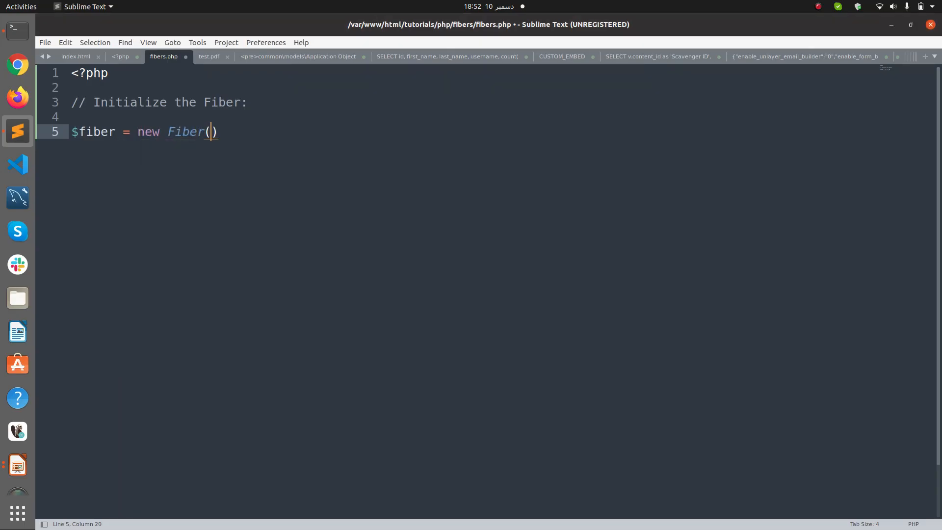
type("function(")
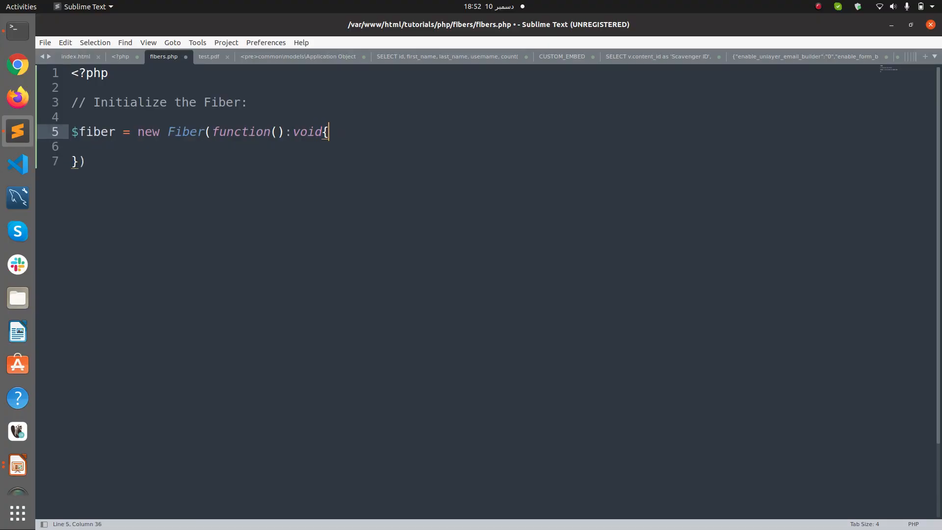
type(";")
type("echo")
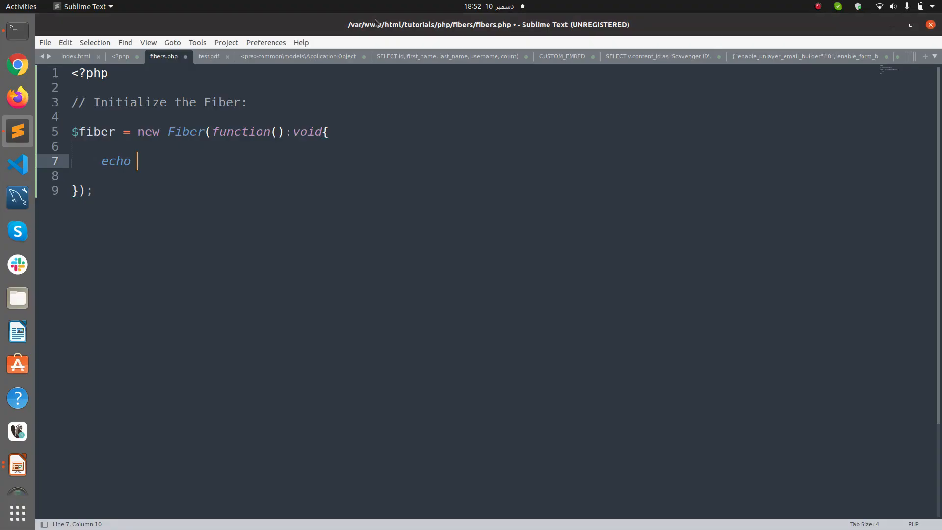
Step: Echo "Welcome to Fiber!\n" inside the fiber's function
type("\"Welcome to \"")
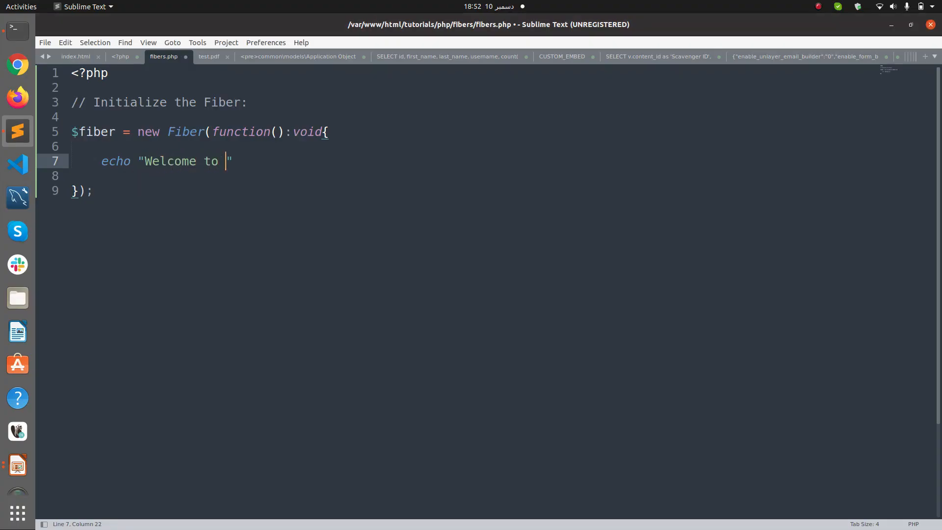
type("Fiber")
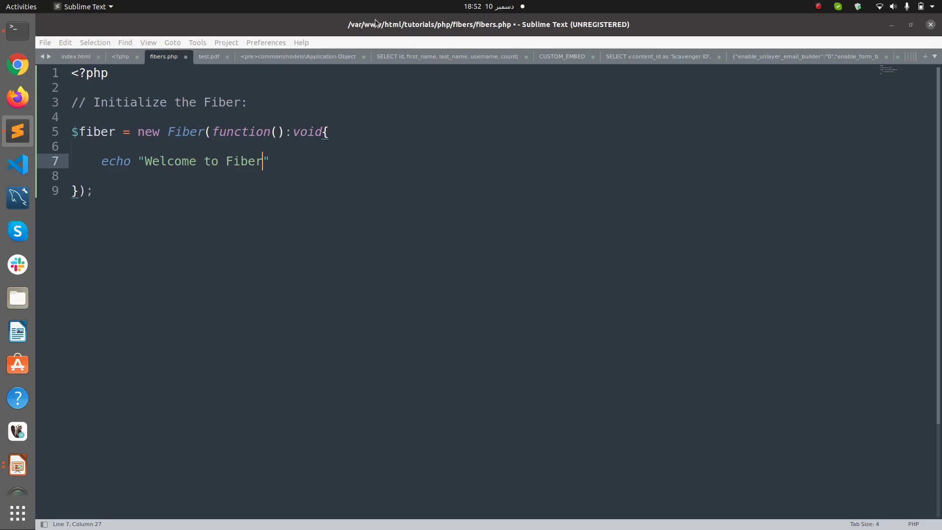
type("!\\n")
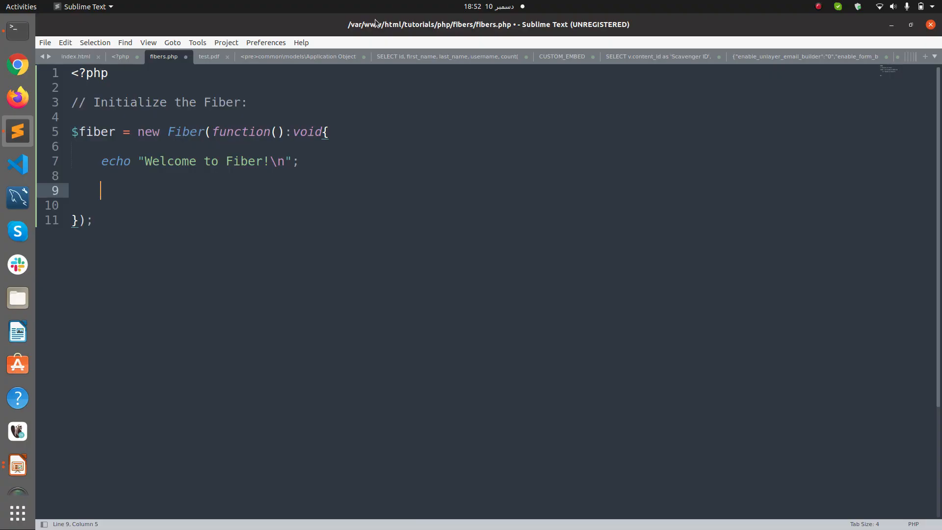
Step: Add Fiber::suspend(); on a new line and begin another echo
type("Fiber::")
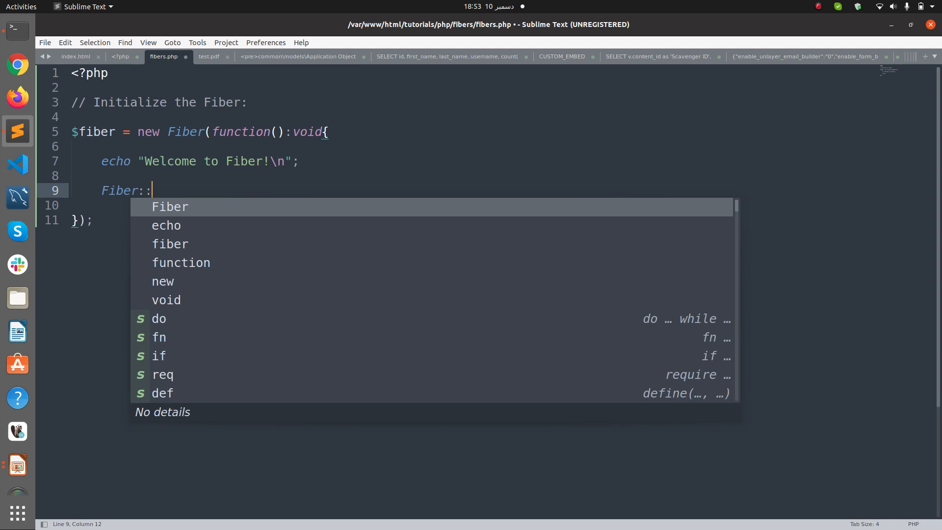
type("s")
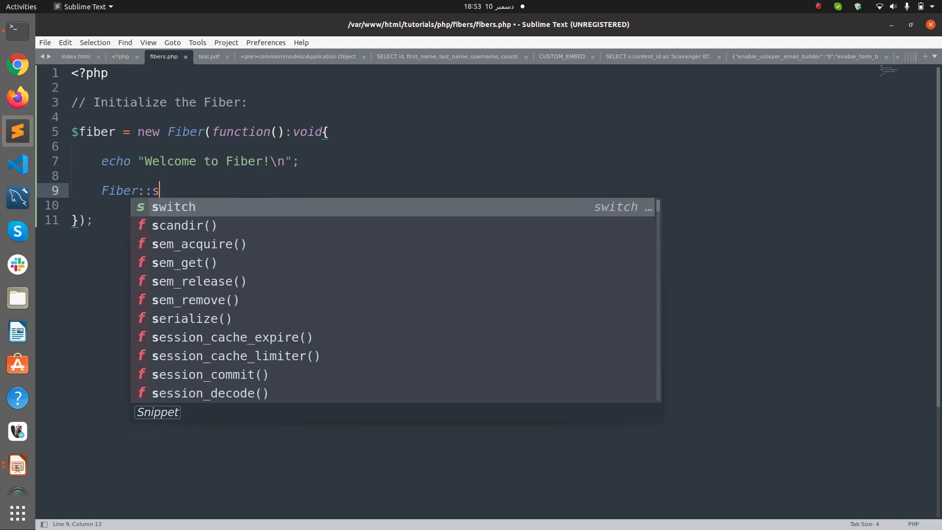
type("uspend")
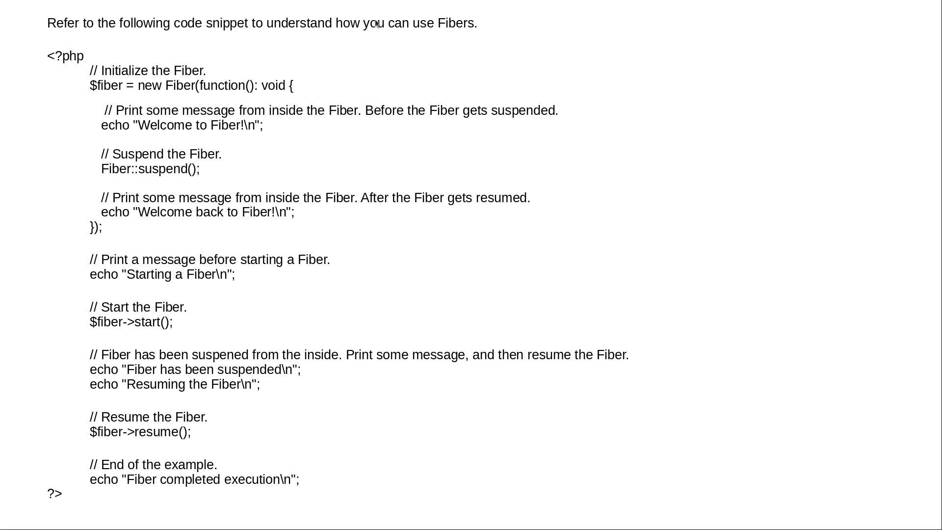
type("e")
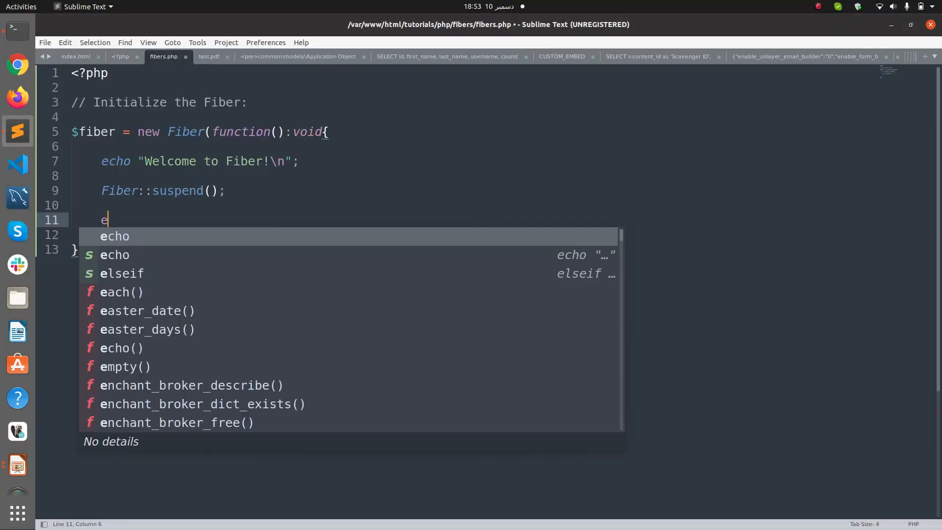
Step: Echo "Welcome back to Fiber!\n"; after the suspend call
type("cho \"Welcome\"")
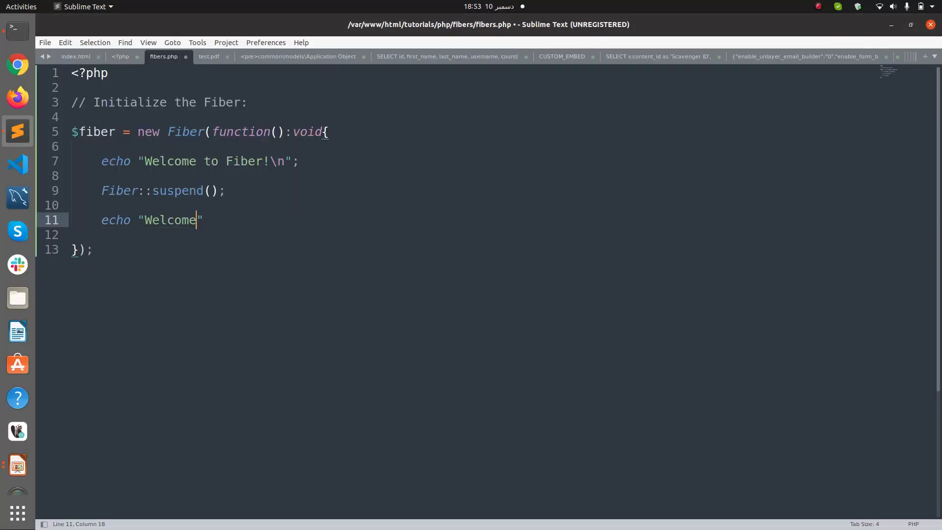
type("back gto")
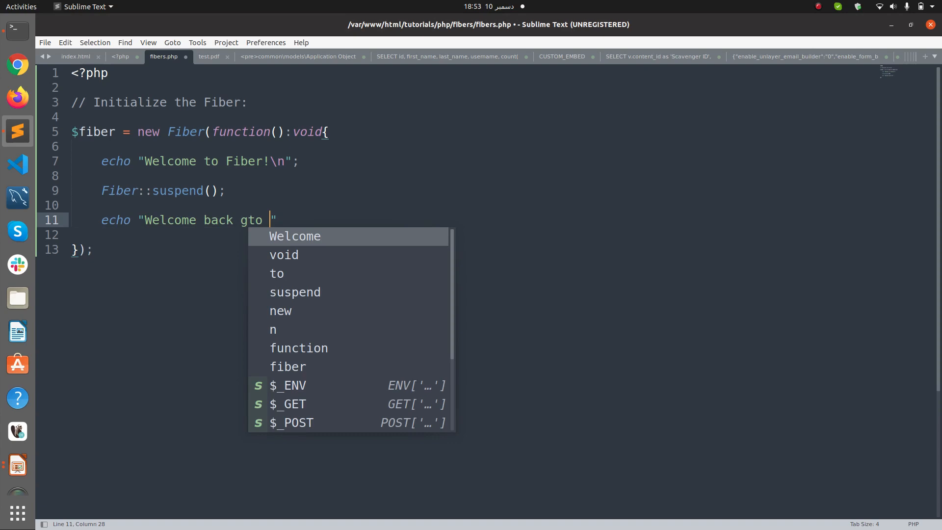
type("to Fiber")
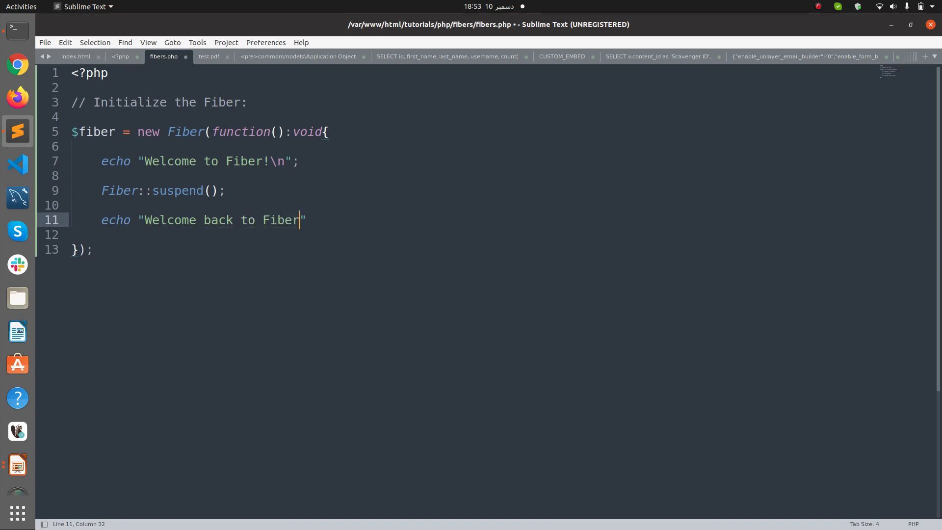
type("!")
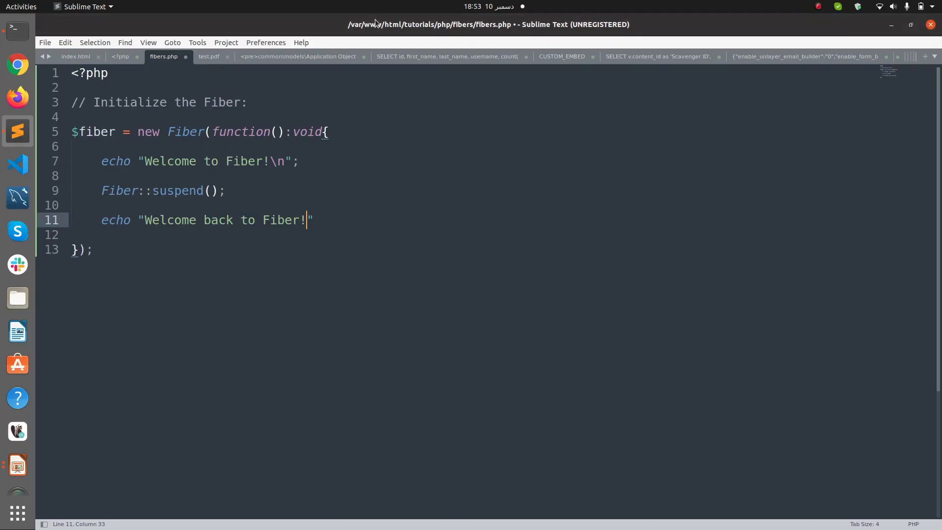
type("\\n")
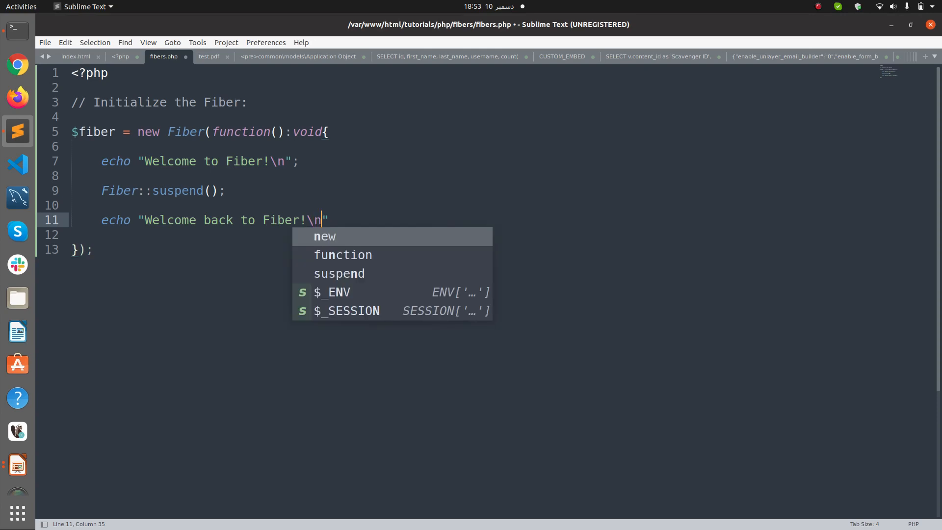
type(";")
type("echo \"Starting a")
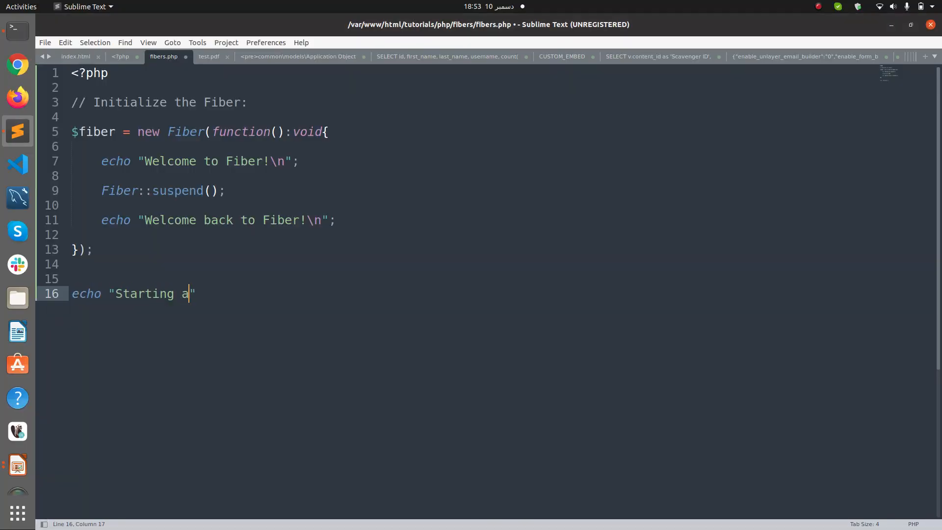
Step: Echo "Starting a Fiber!\n" and call $fiber->start(); after the definition
type("Fiber")
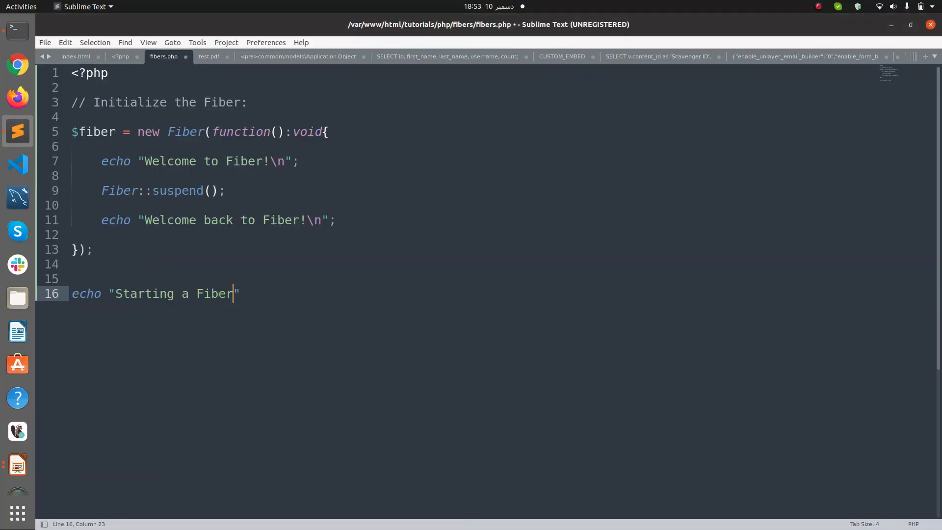
type("!")
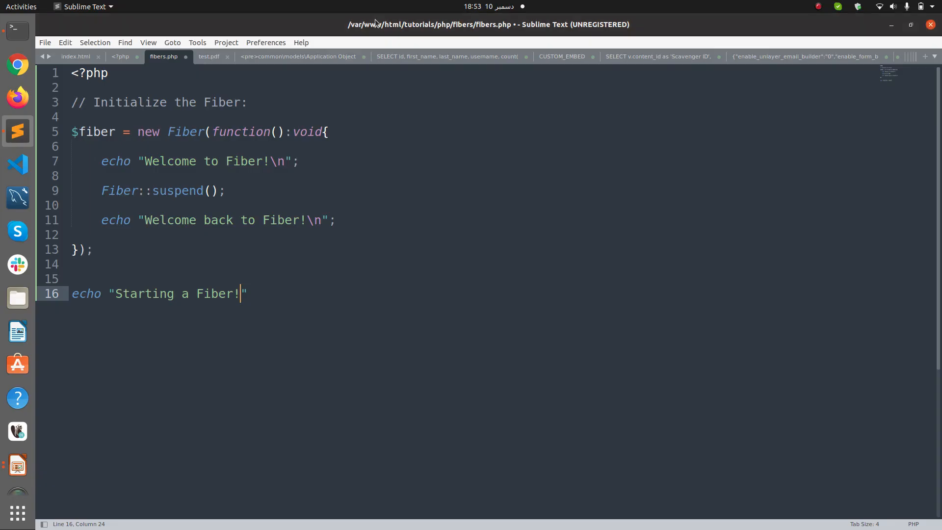
type("\\n\";")
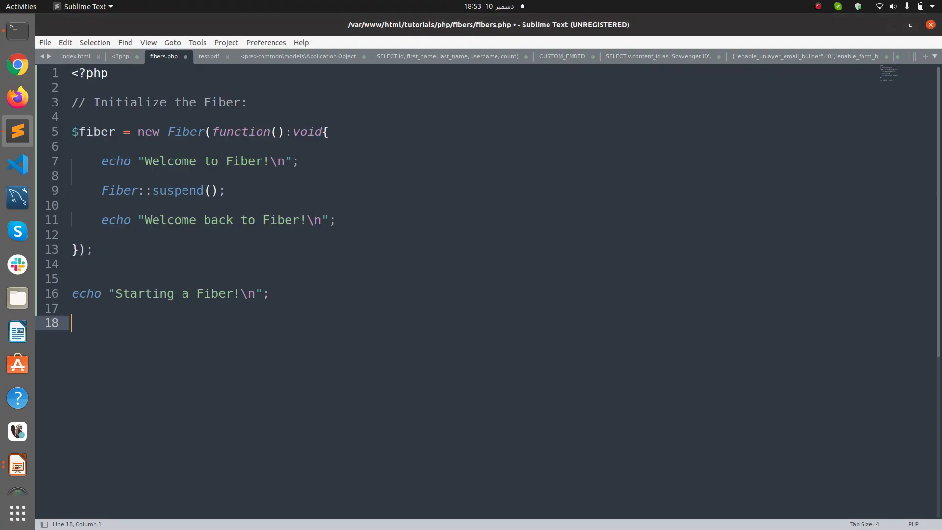
type("$fiber:")
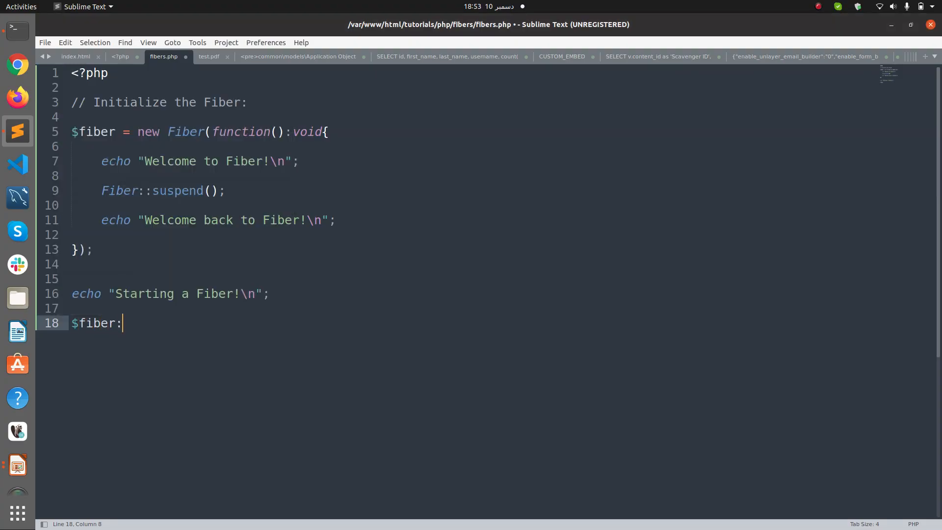
key("BackSpace")
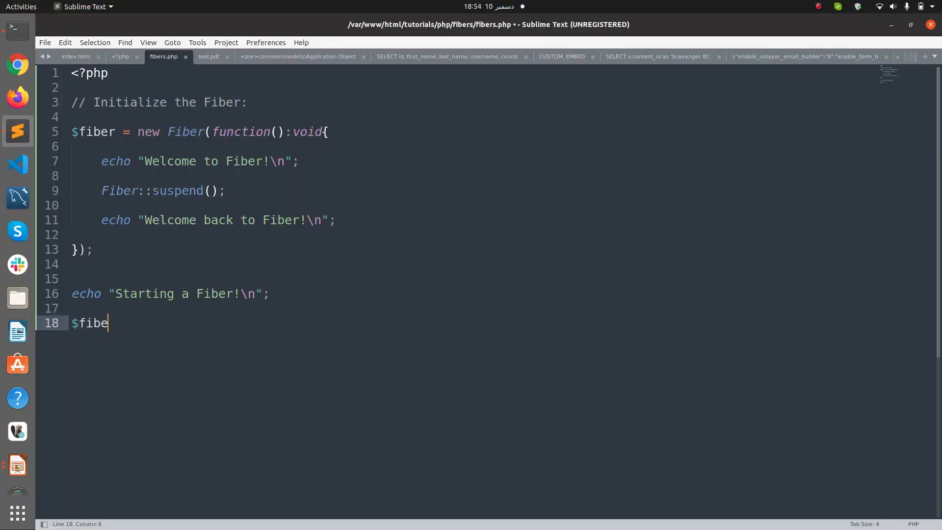
type("r->")
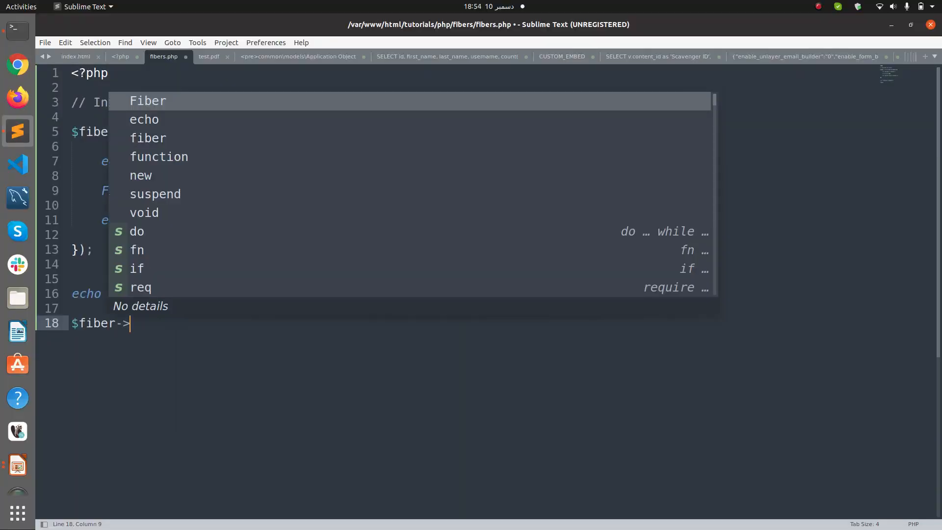
type("start();")
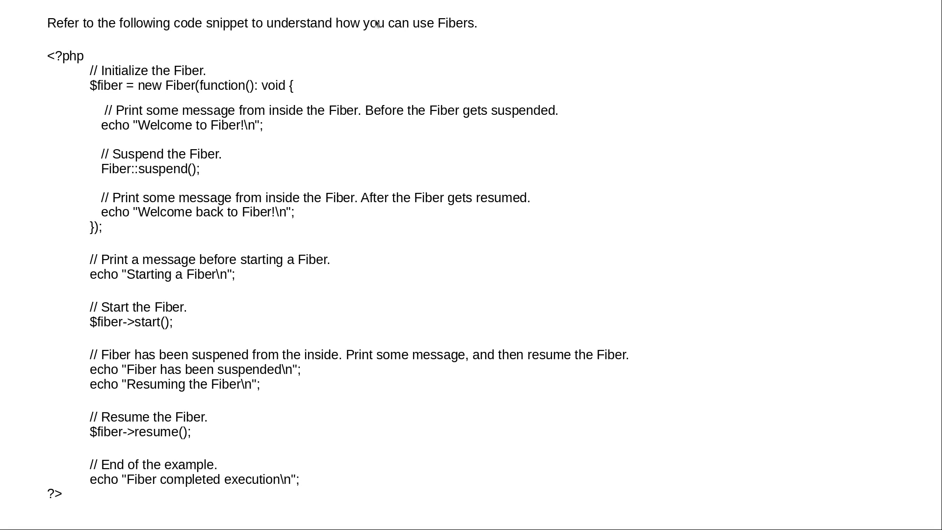
mouse_move(142, 182)
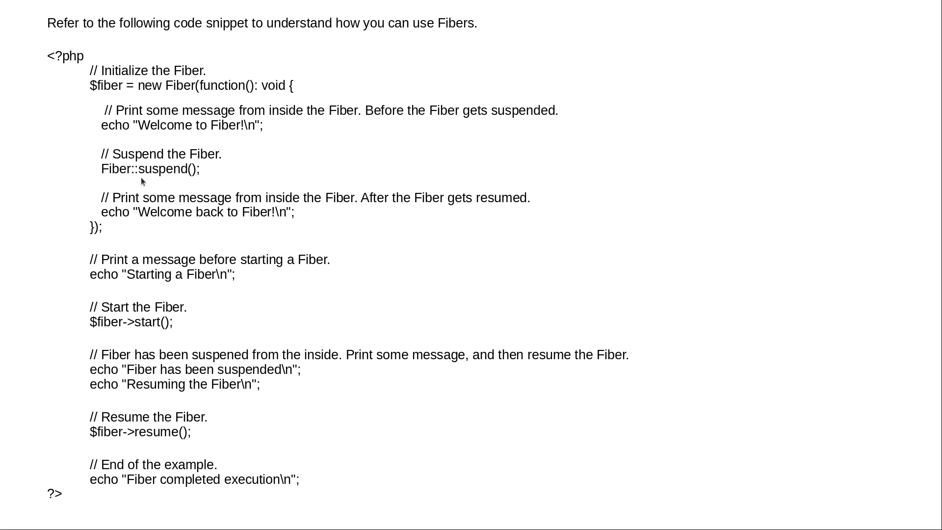
mouse_move(179, 221)
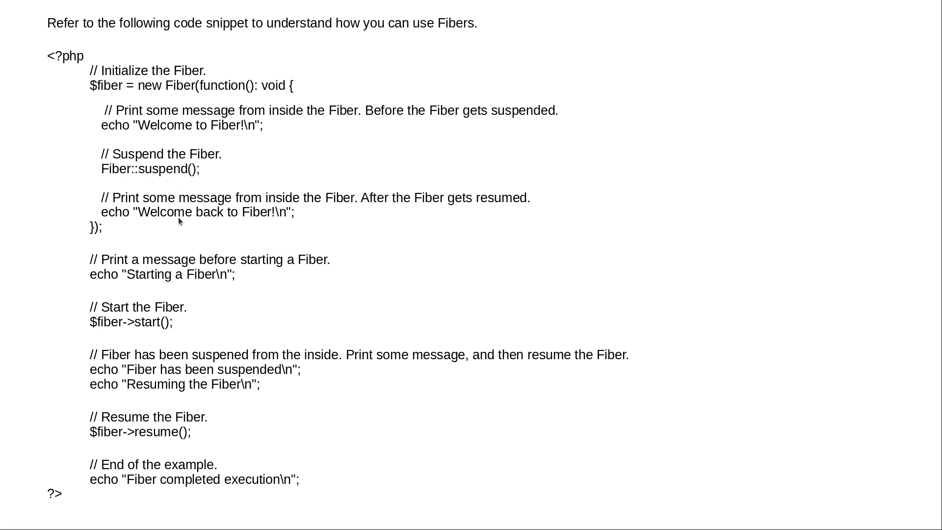
mouse_move(149, 365)
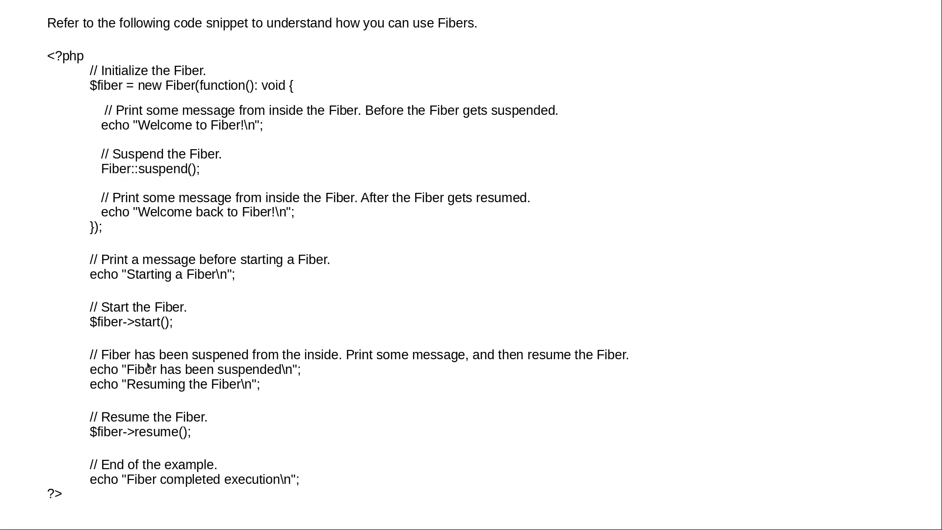
mouse_move(360, 361)
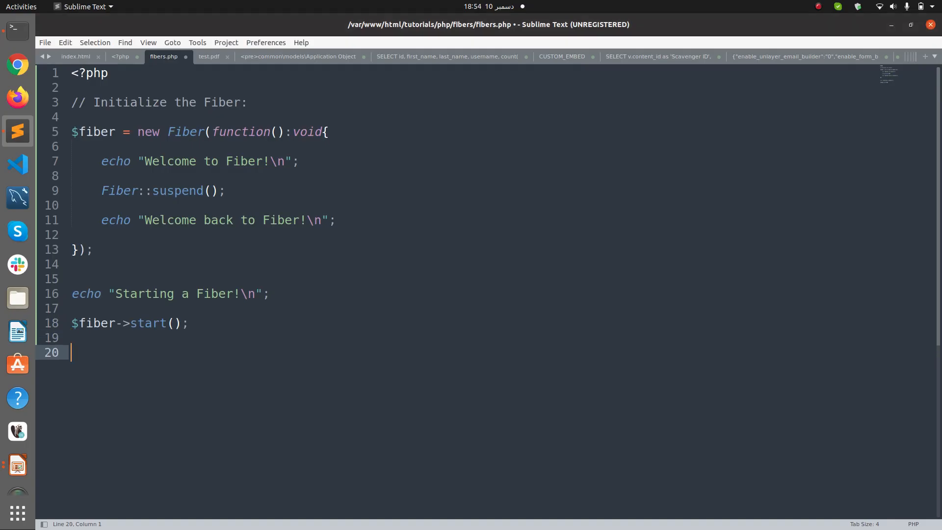
Step: Echo the fiber-suspended message and "Resuming the Fiber!\n"
type("echo")
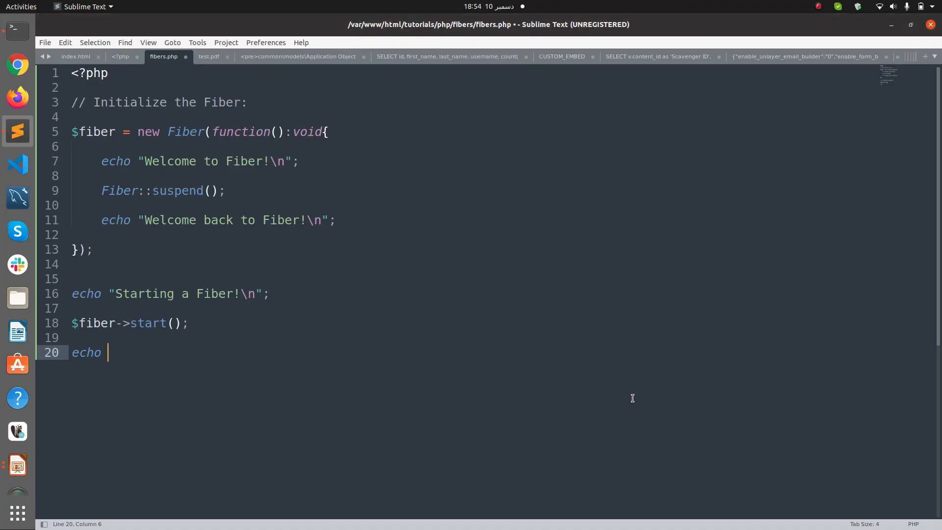
type("\"Fiber has been suspended\\n\";")
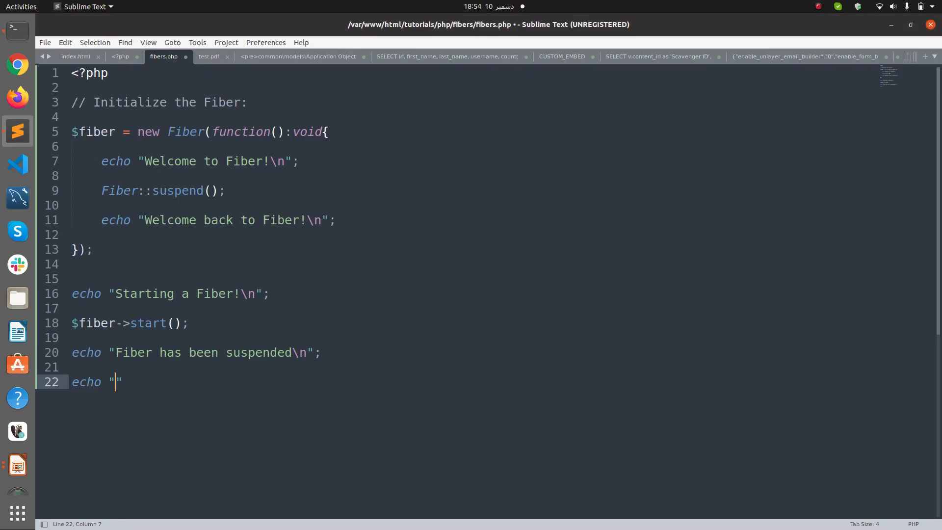
type("Resuming the")
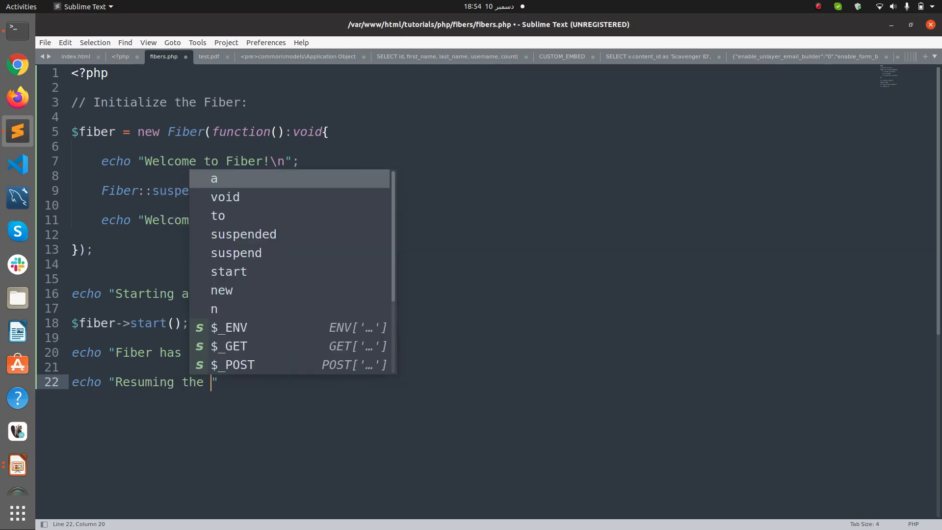
type("Fiber")
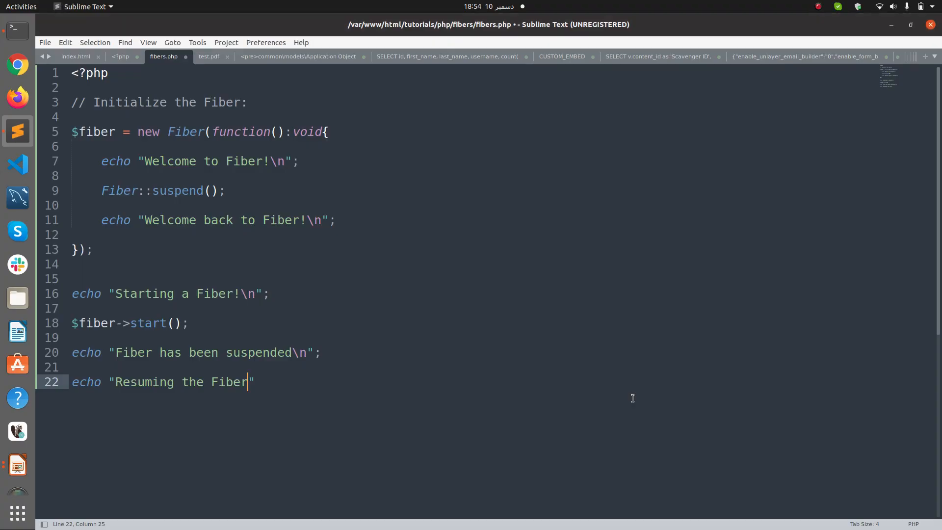
type("!\\n")
type("$iv")
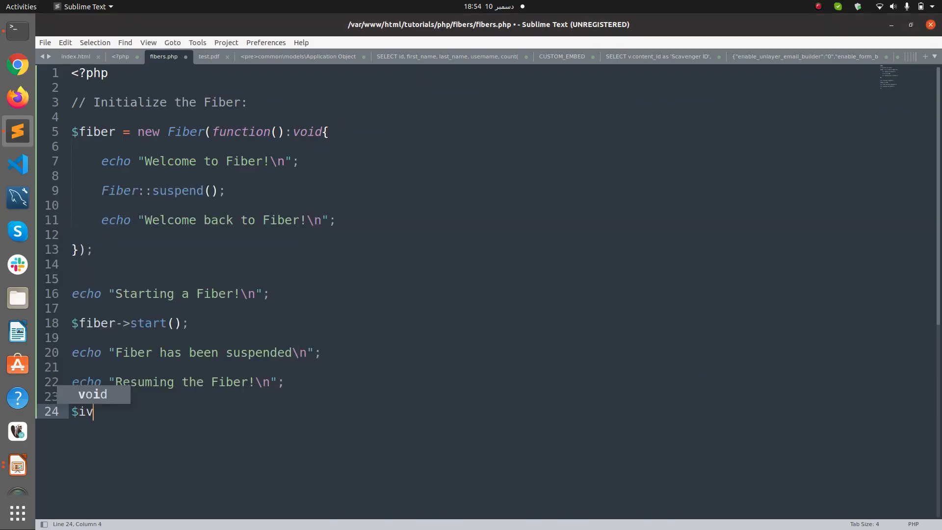
Step: Call $fiber->resume(); and echo a final message ending 'been complete!'
type("fiber->resume();")
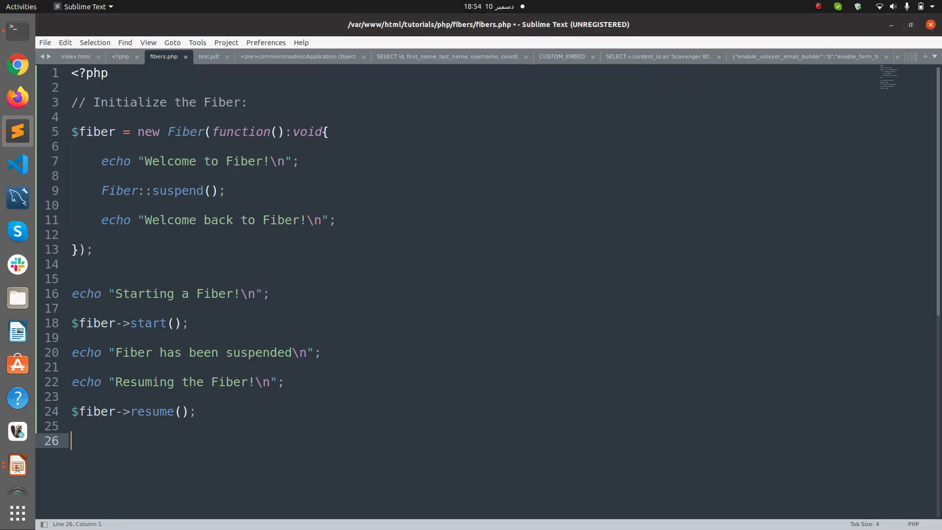
type("echo \"Fiber has \"")
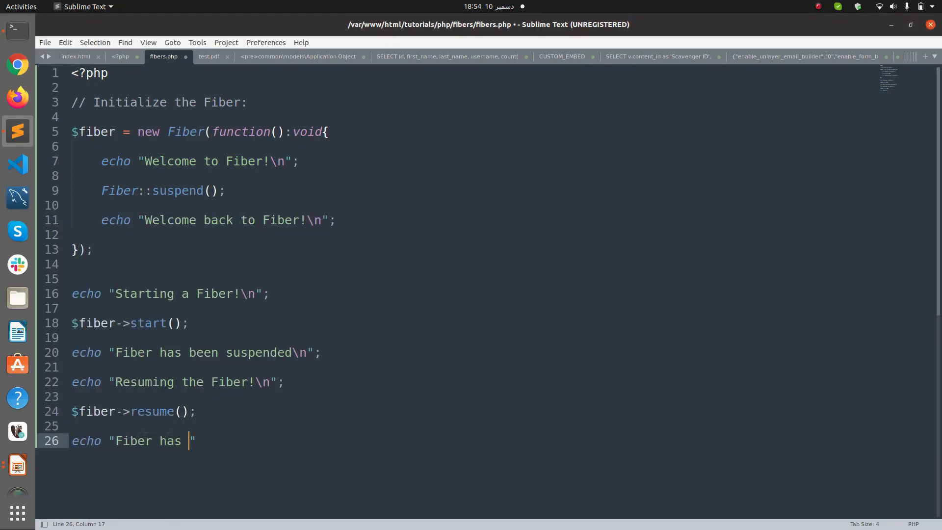
type("been complete")
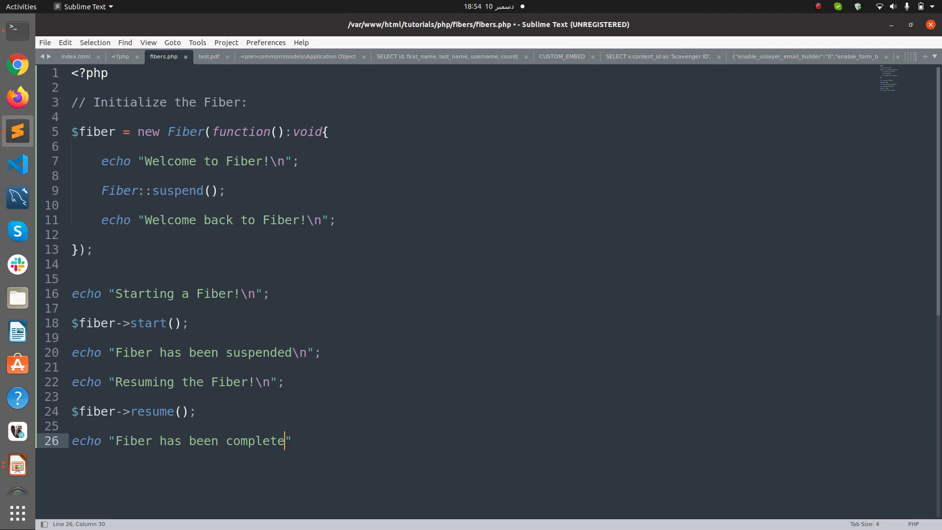
type("!\";")
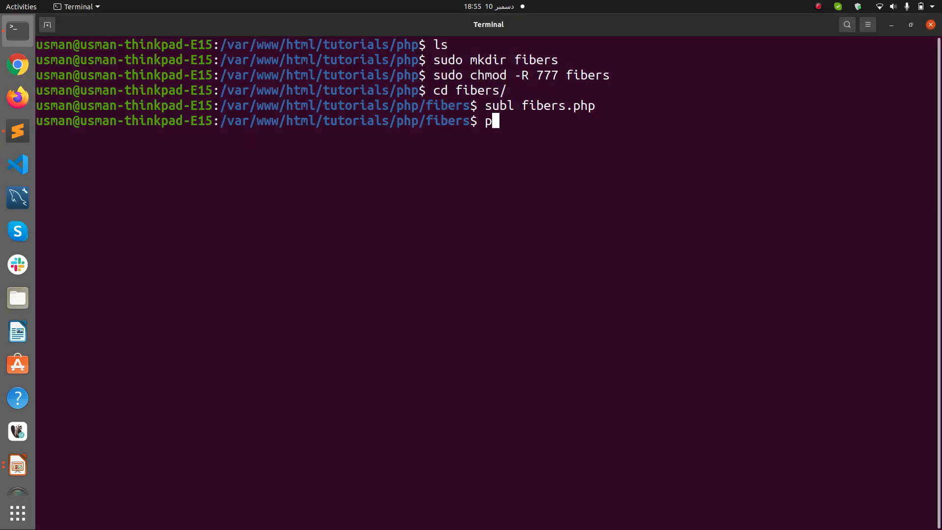
Step: List the files, run php fibers.php (Class 'Fiber' not found), and check php -v
key("Return")
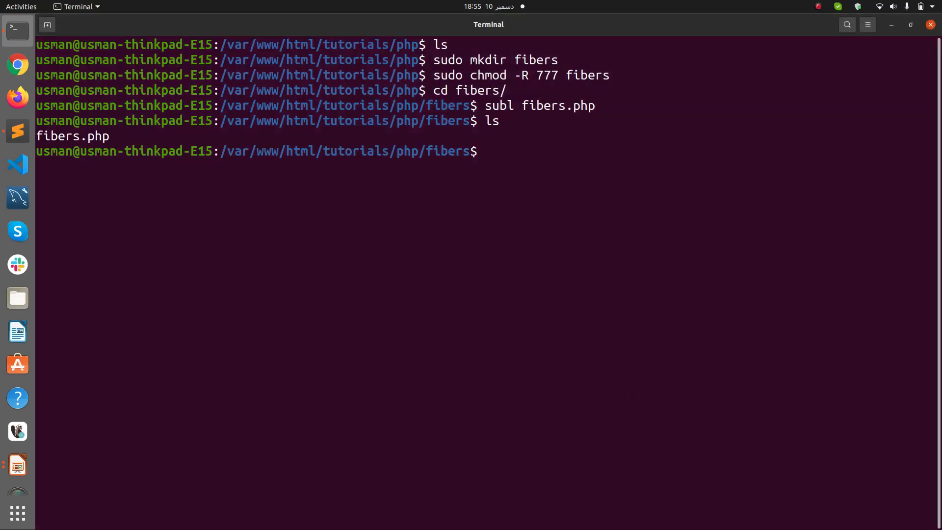
type("php fibers.php")
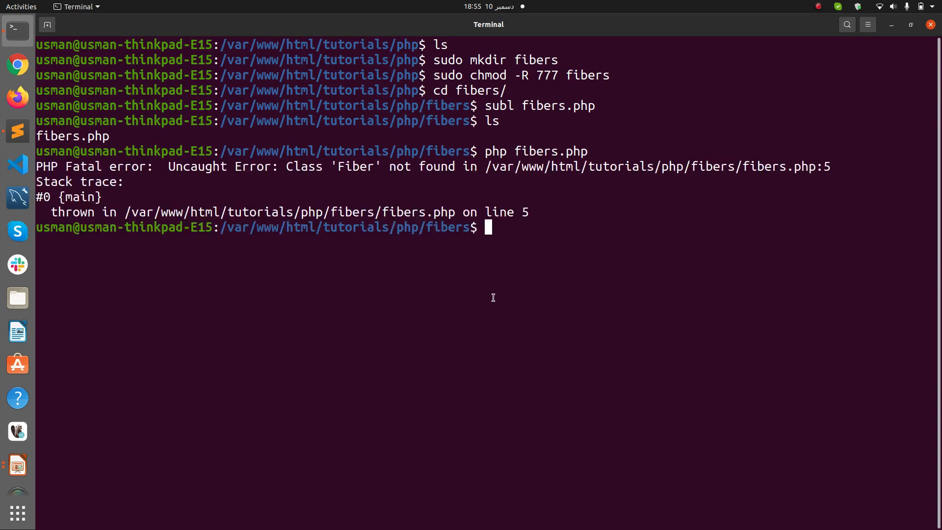
mouse_move(565, 182)
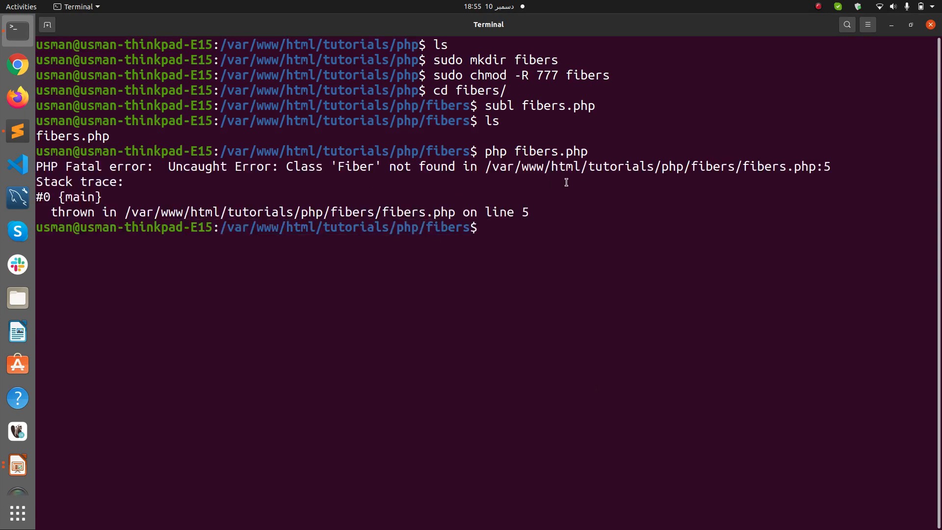
type("php -v")
type("chrom")
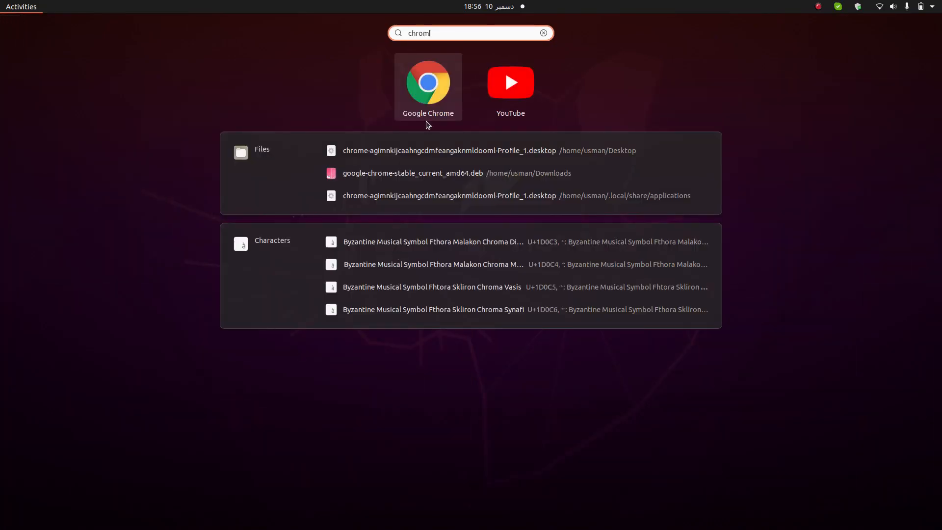
Step: Launch Google Chrome with the second profile and search 'php 8.1 tips and tricks'
left_click(427, 82)
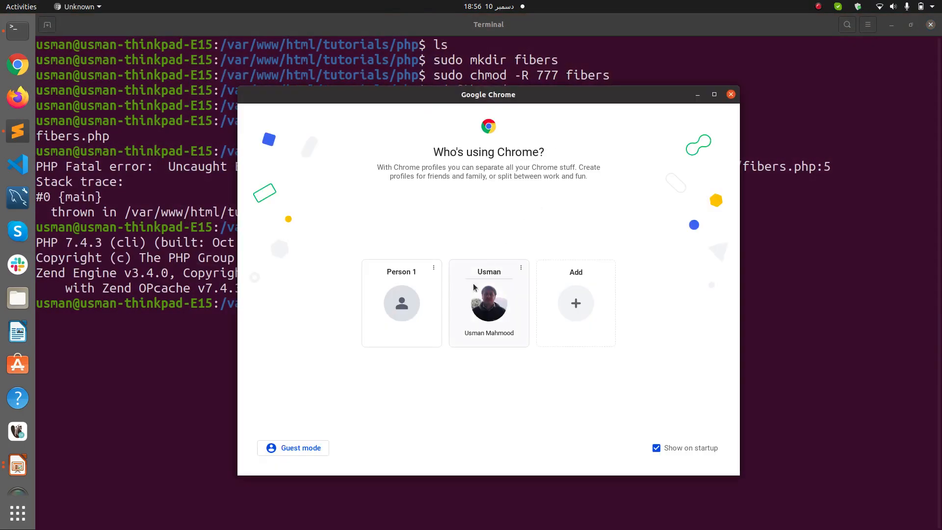
left_click(488, 302)
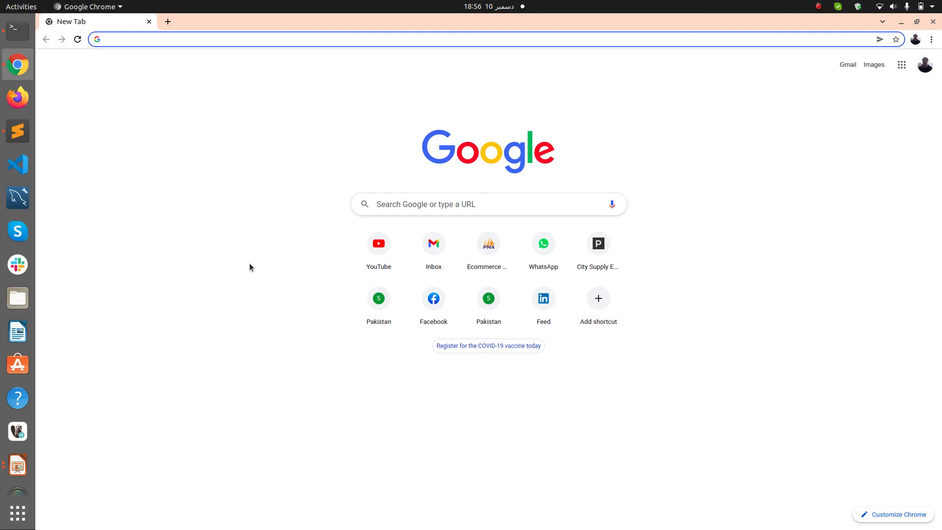
type("php 8.1 tips and tricks")
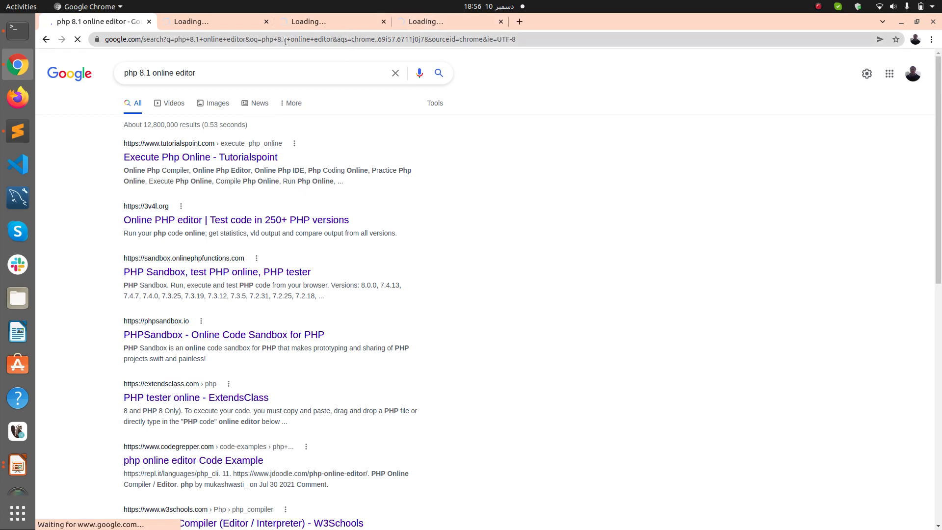
Step: Compare the Tutorialspoint, PHPSandbox and onlinephpfunctions editor tabs, reloading the stuck Tutorialspoint page
left_click(213, 22)
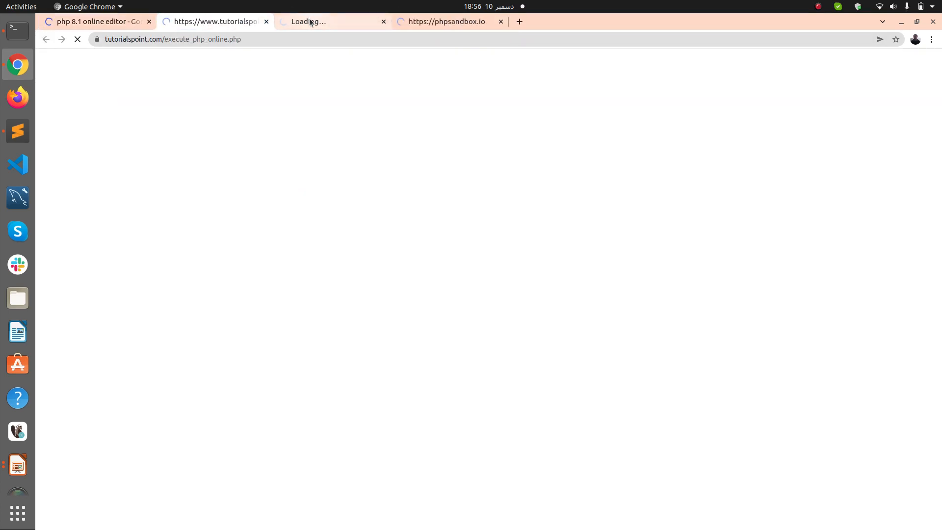
left_click(448, 21)
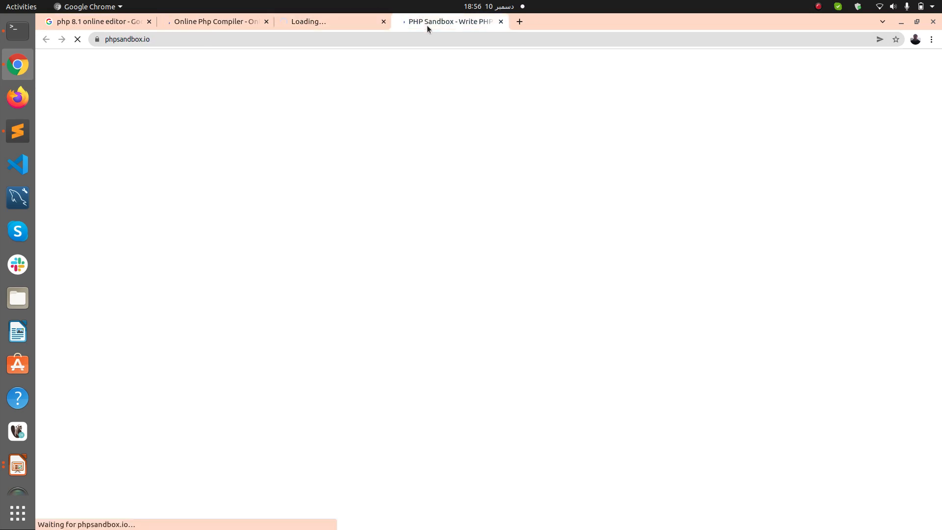
left_click(215, 22)
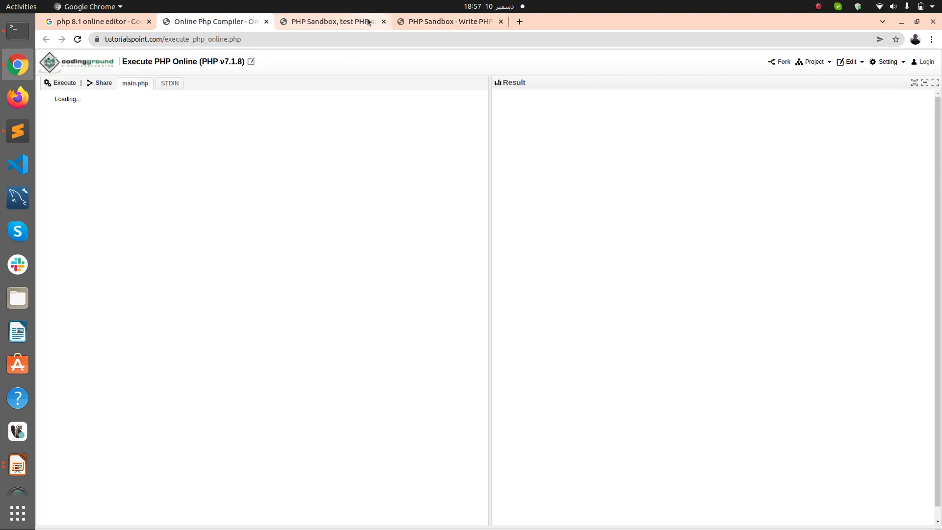
left_click(214, 21)
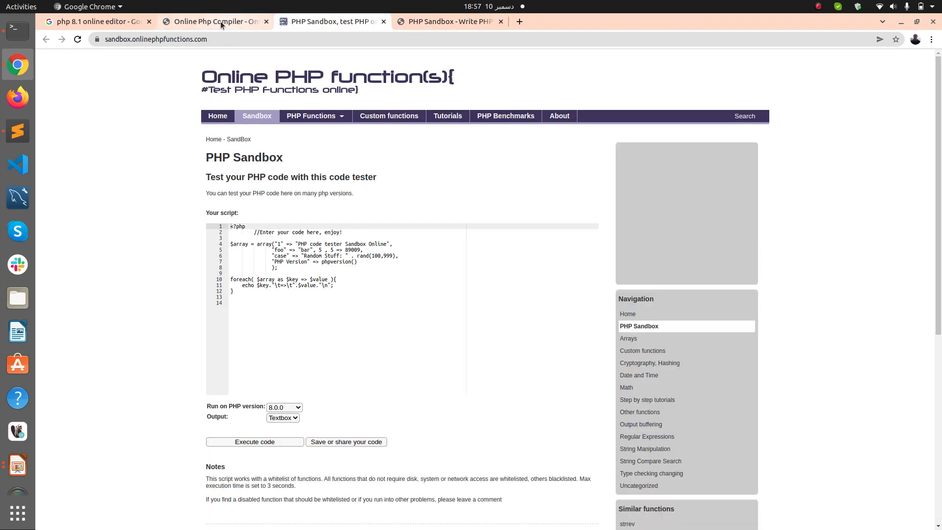
left_click(213, 21)
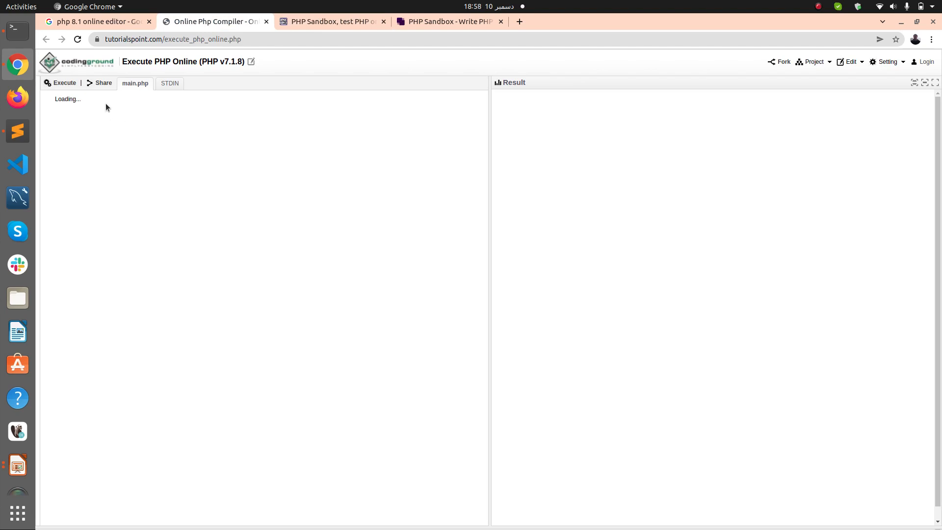
left_click(77, 39)
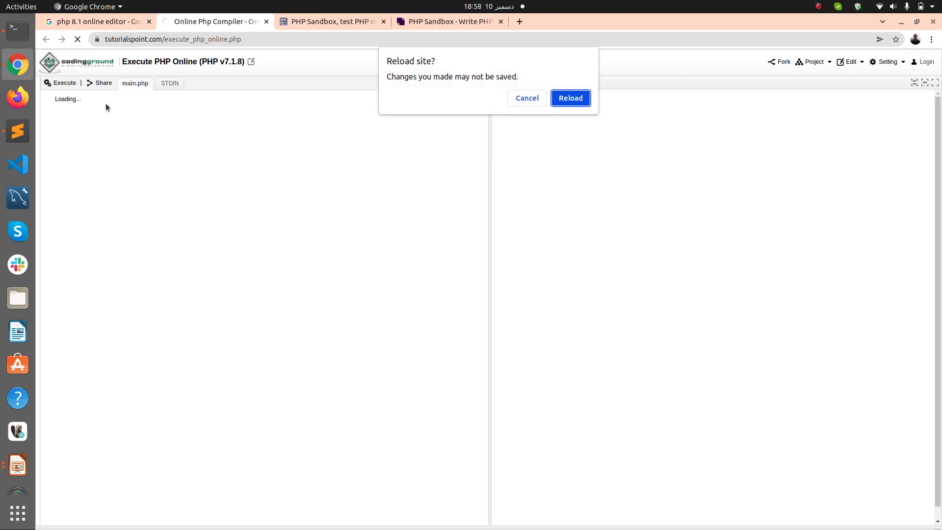
left_click(329, 21)
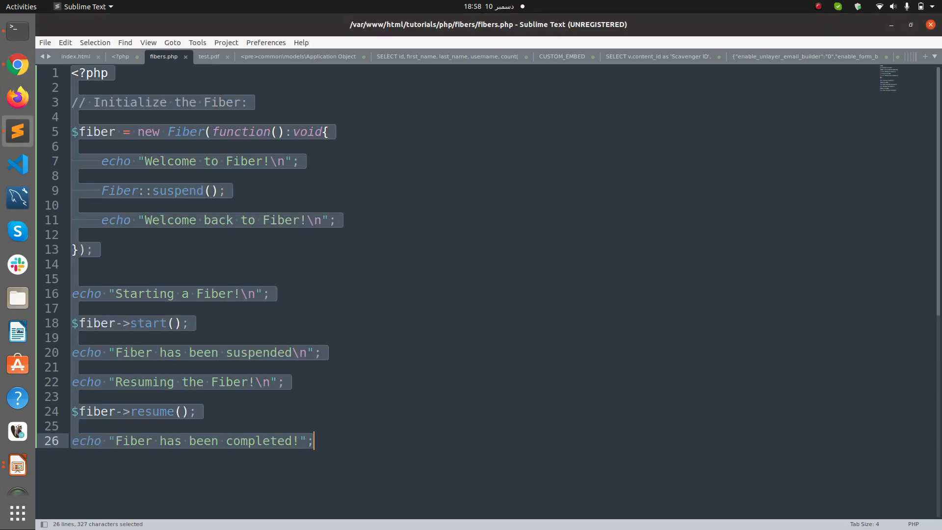
Step: Copy the Fiber script into the onlinephpfunctions sandbox and execute it on PHP 8.0.0
key("ctrl+c")
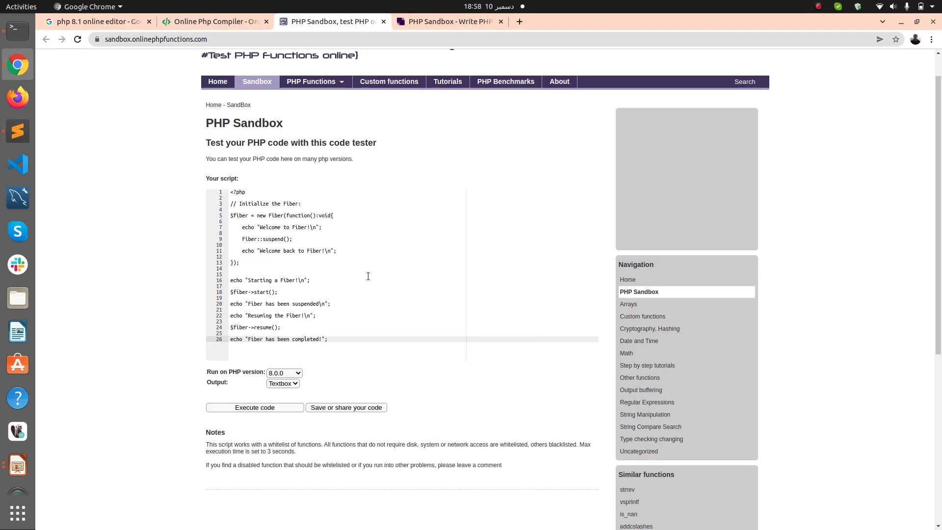
left_click(284, 372)
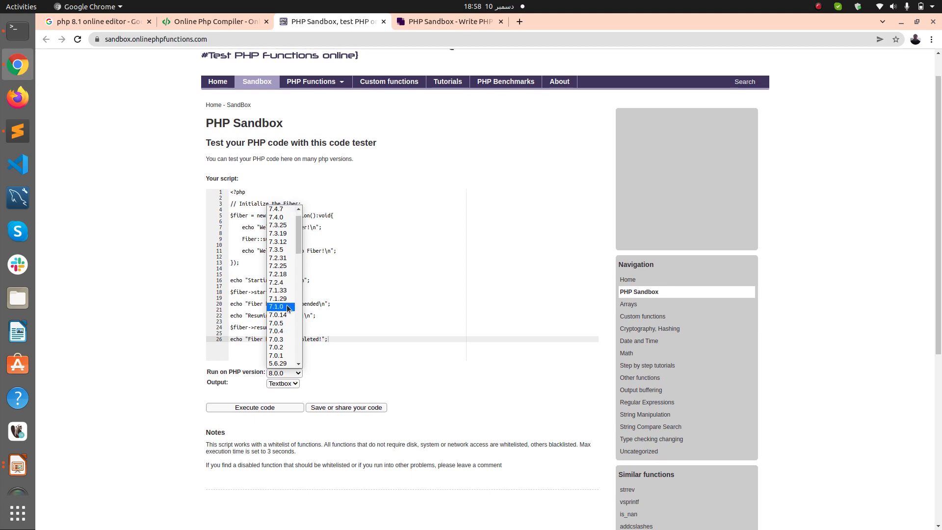
left_click(283, 373)
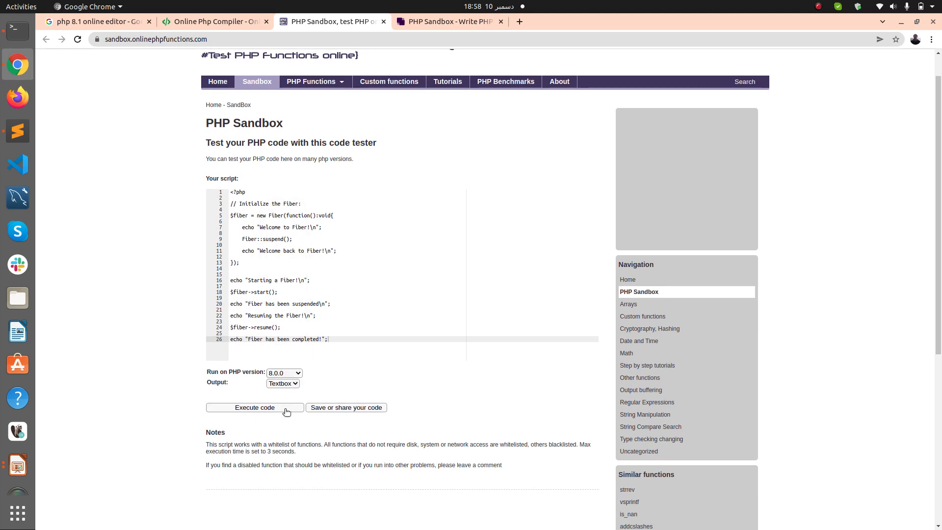
left_click(254, 407)
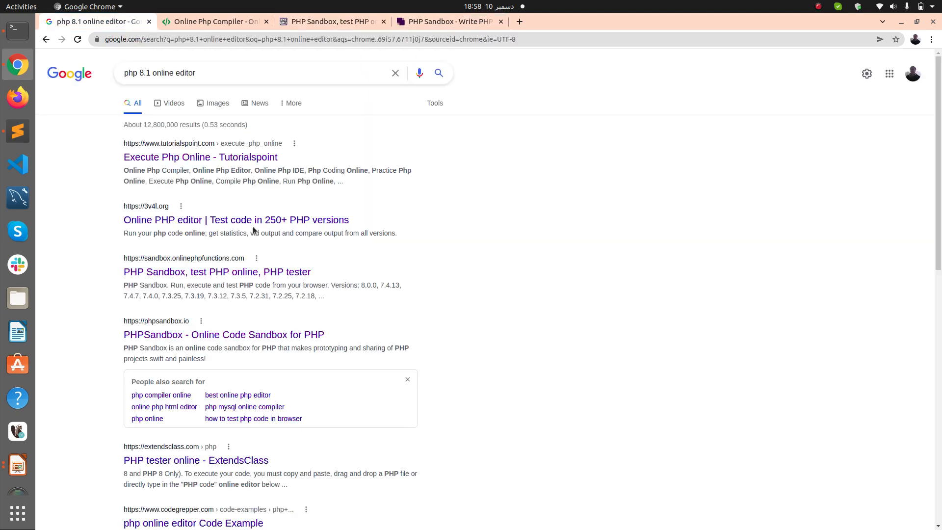
Step: Close the Tutorialspoint and other editor tabs, then open the 3v4l.org 'Test code in 250+ PHP versions' result
left_click(213, 21)
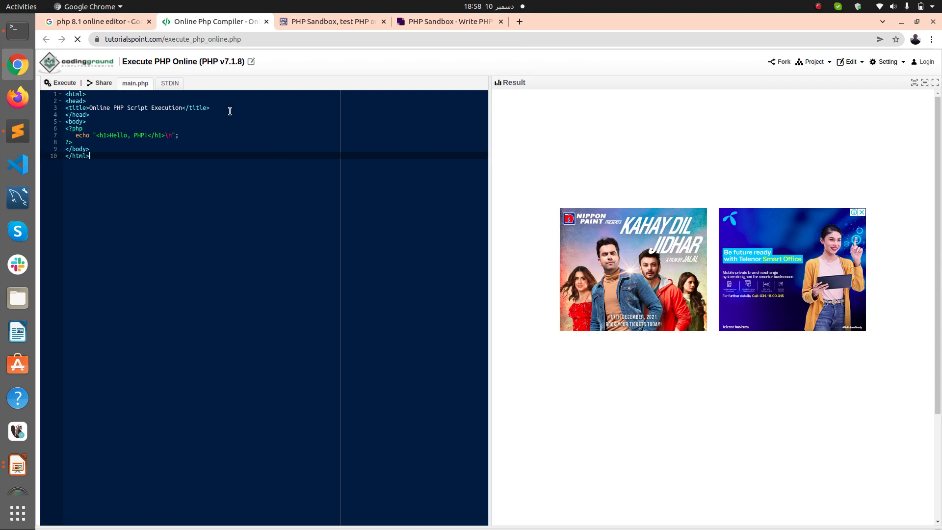
left_click(252, 61)
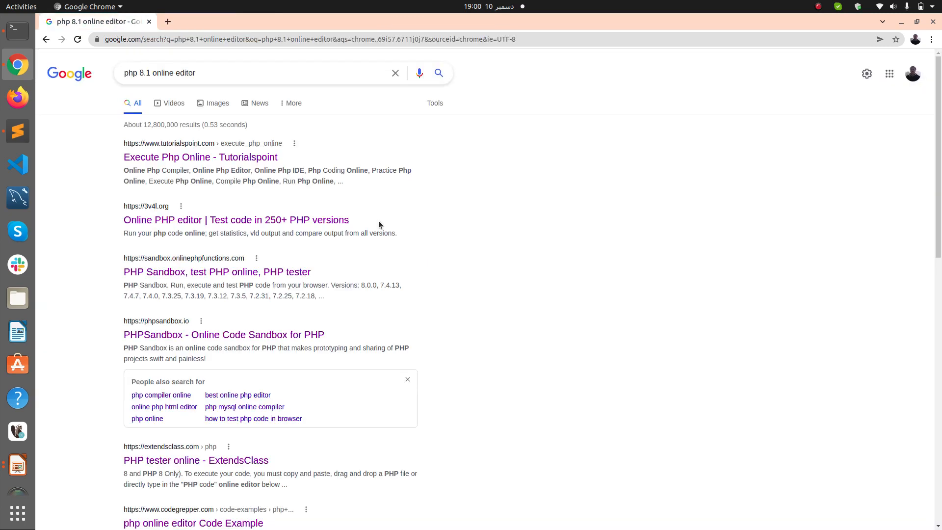
mouse_move(212, 252)
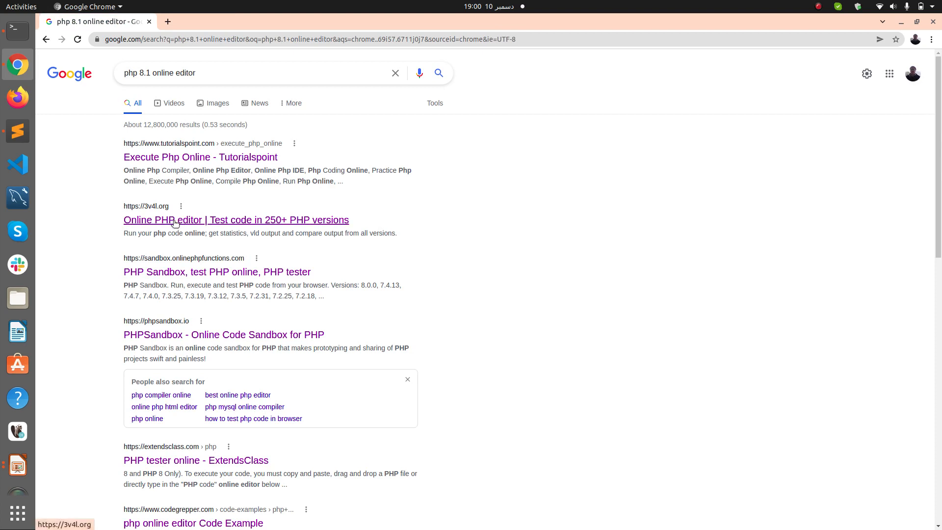
left_click(236, 219)
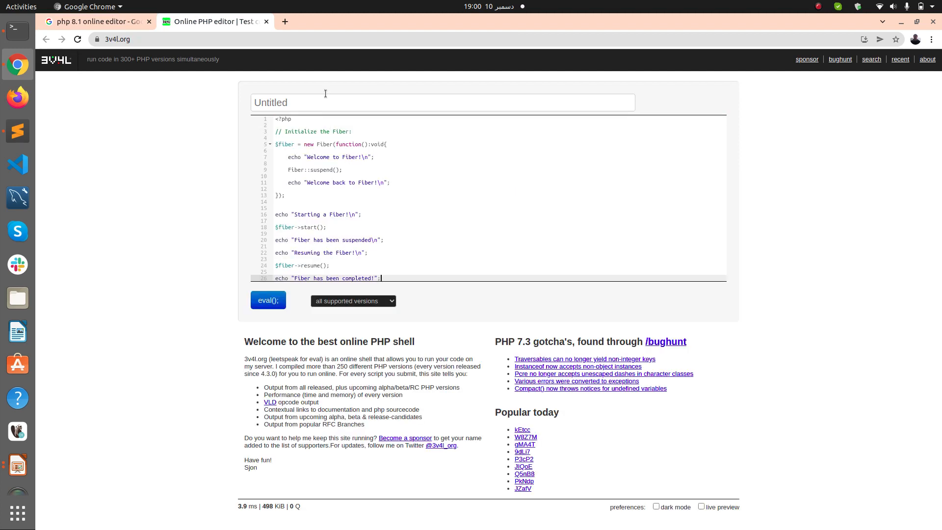
Step: Select PHP 8.1.0 on 3v4l.org and evaluate the Fiber start/suspend/resume script
left_click(353, 300)
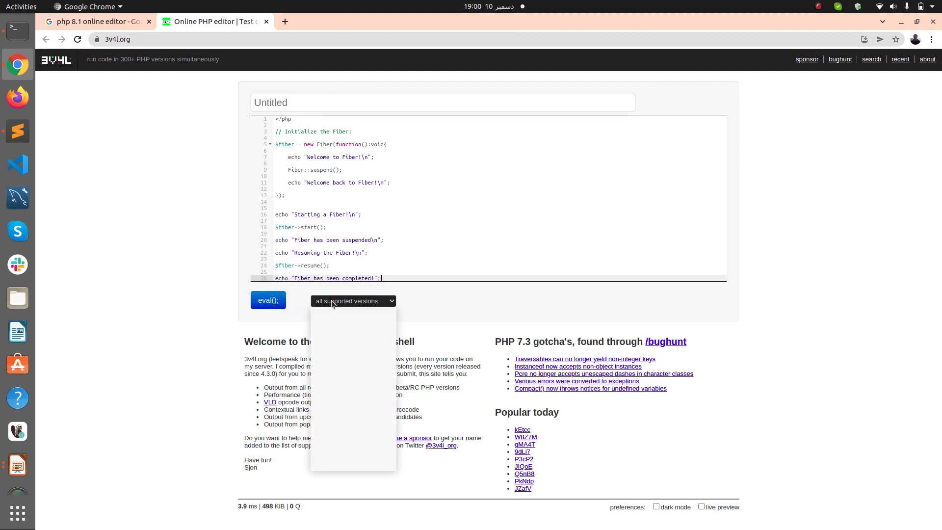
left_click(353, 300)
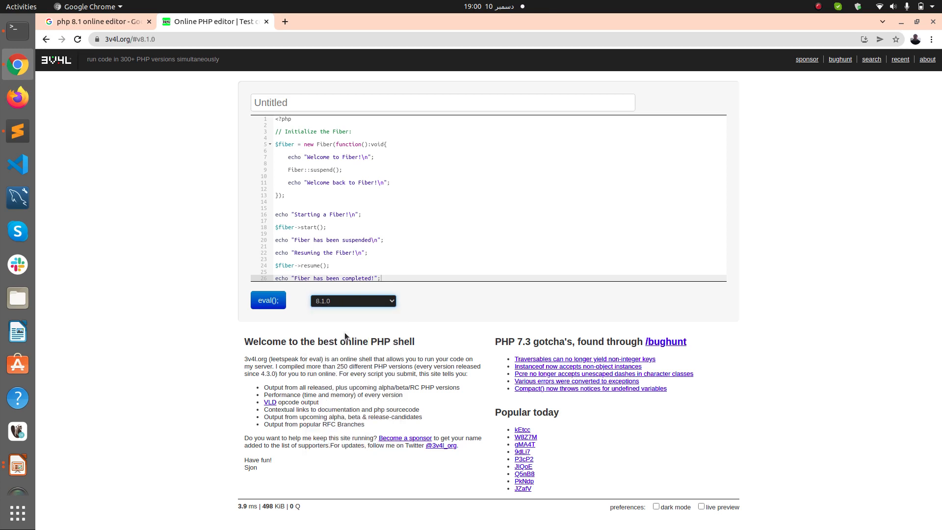
mouse_move(329, 325)
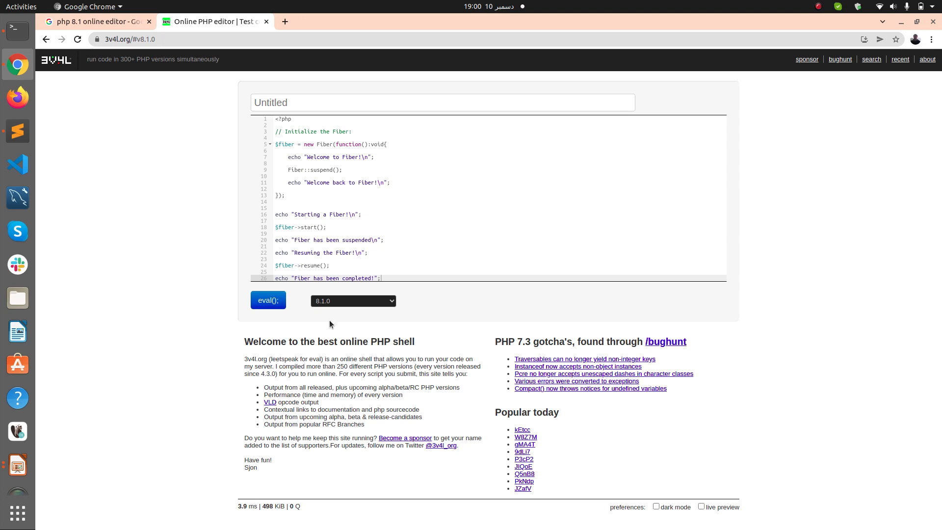
left_click(268, 300)
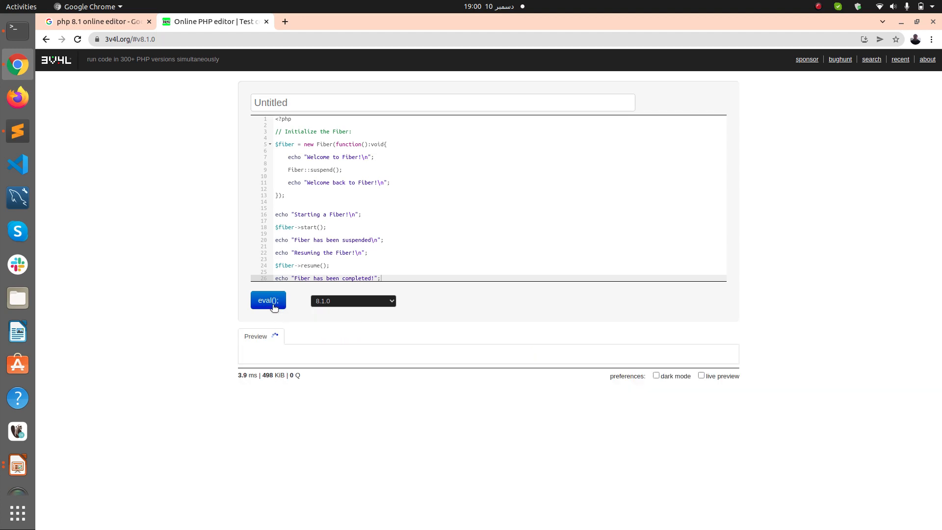
left_click(267, 300)
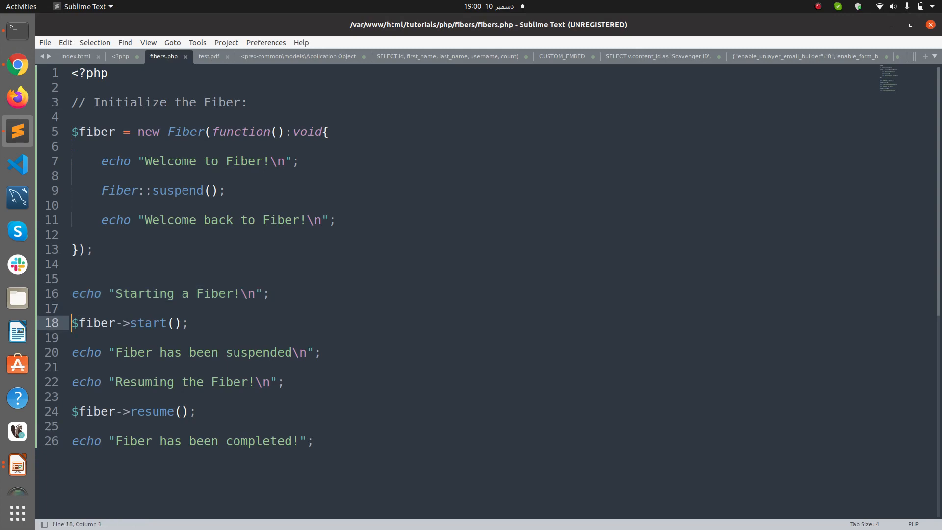
triple_click(129, 323)
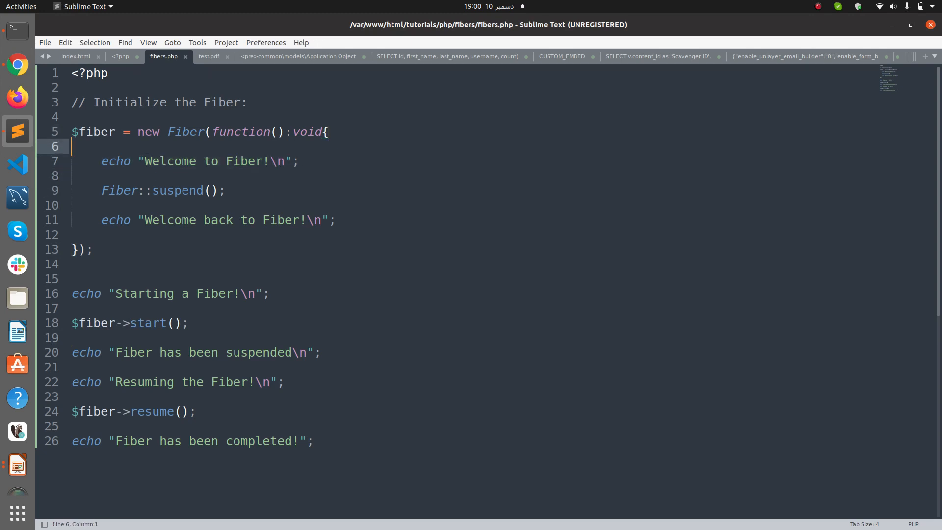
left_click_drag(72, 146, 72, 175)
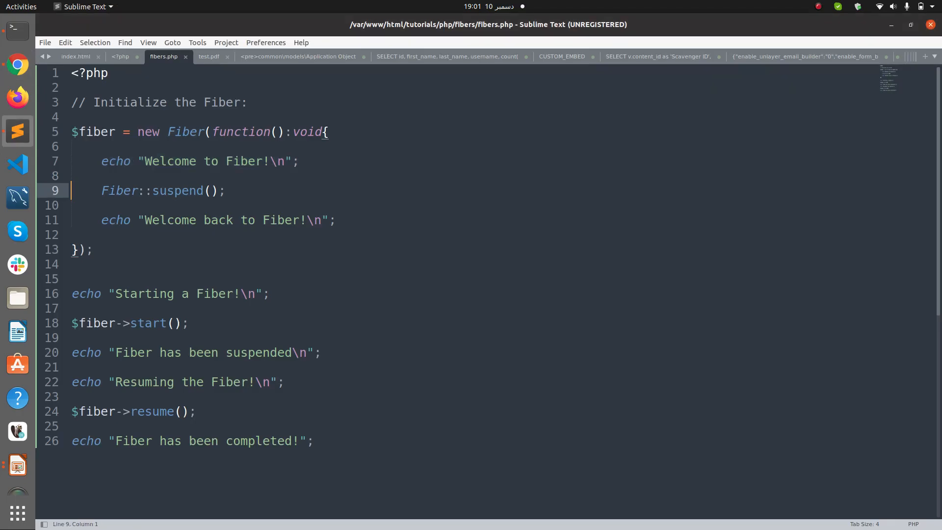
left_click_drag(72, 190, 72, 205)
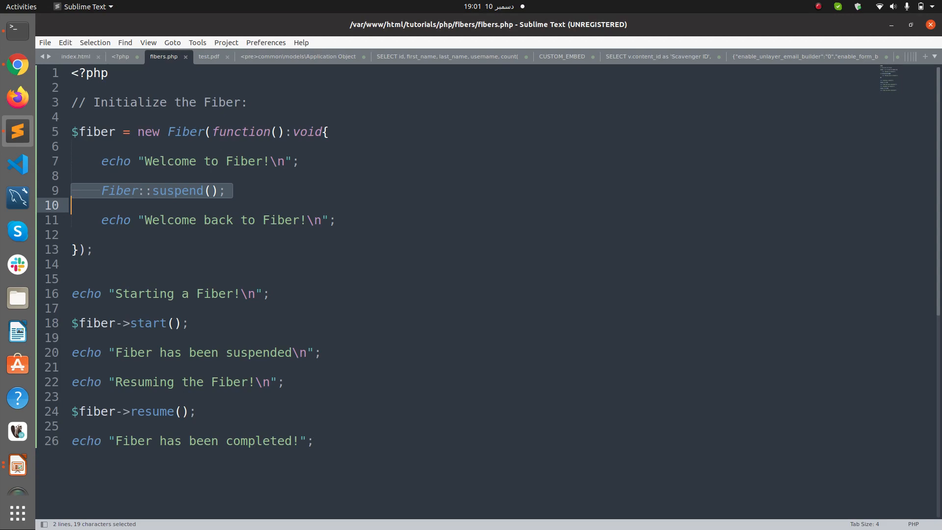
left_click(71, 322)
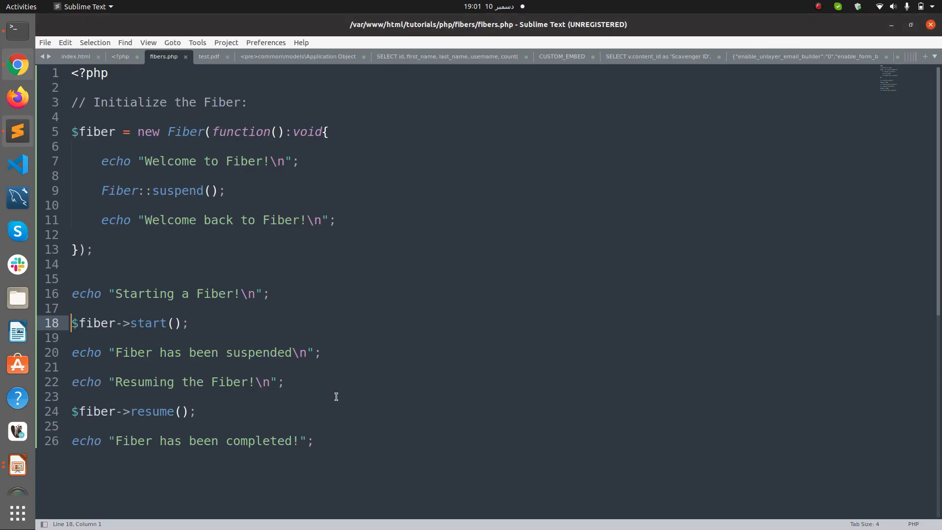
triple_click(199, 353)
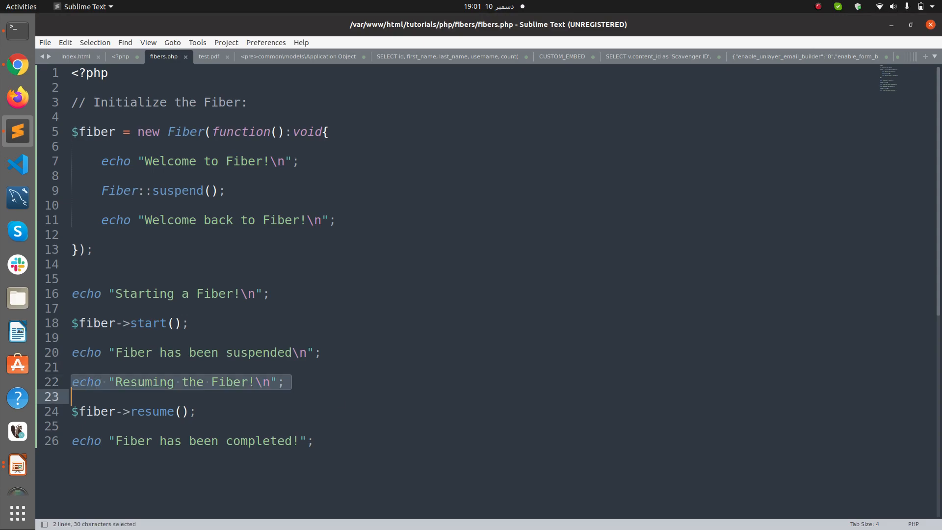
mouse_move(323, 379)
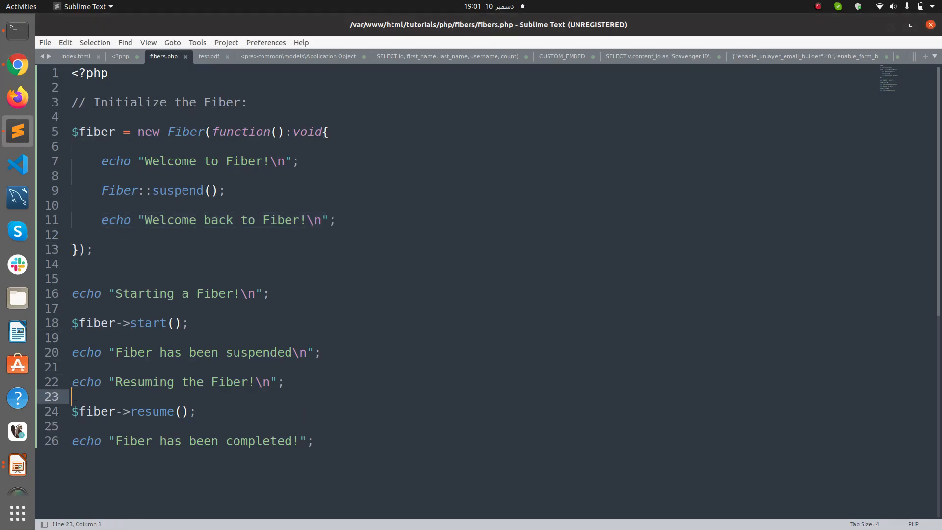
double_click(259, 440)
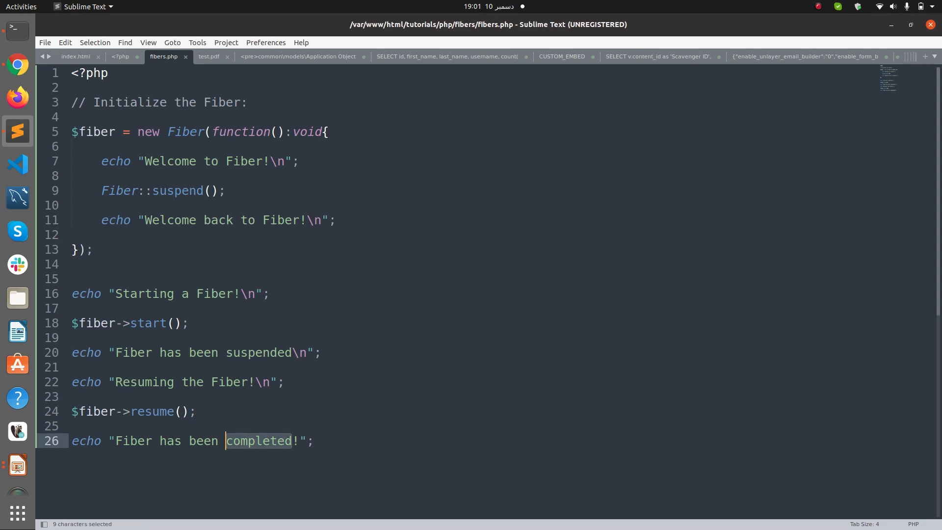